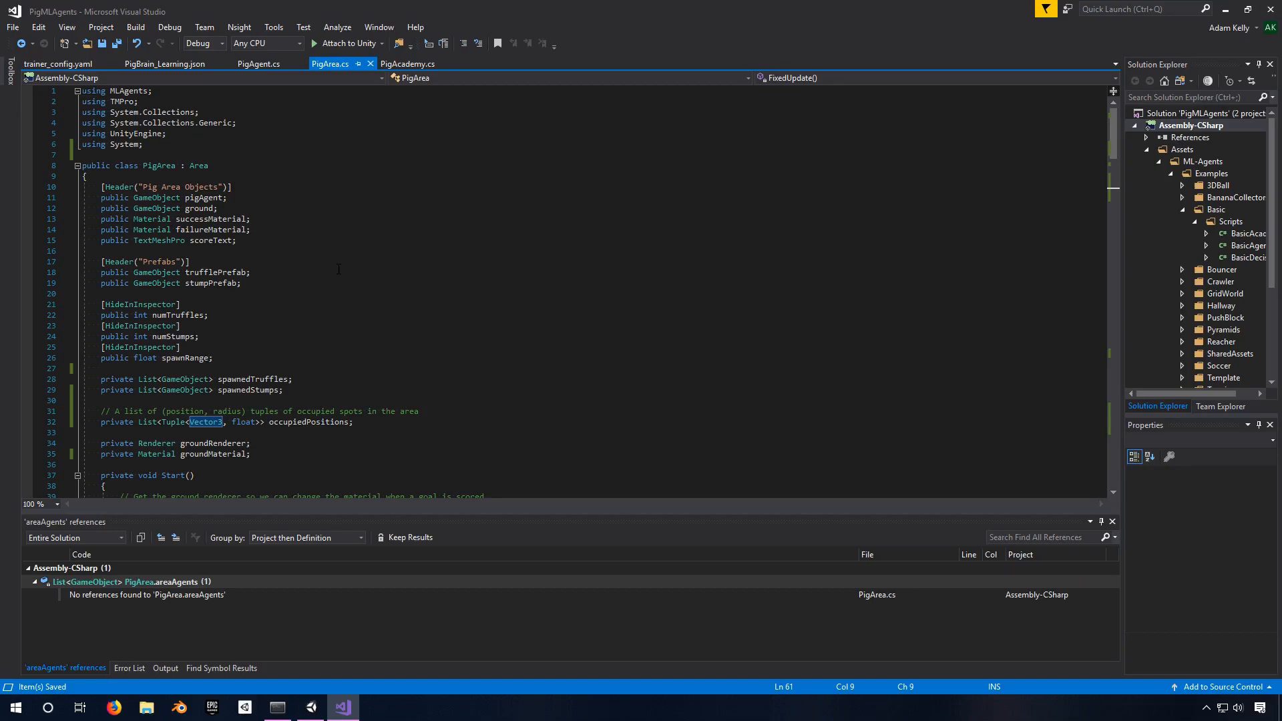
Step: Scroll PigArea.cs past the field declarations to the Start method and the beginning of ResetArea
scroll("down", 3)
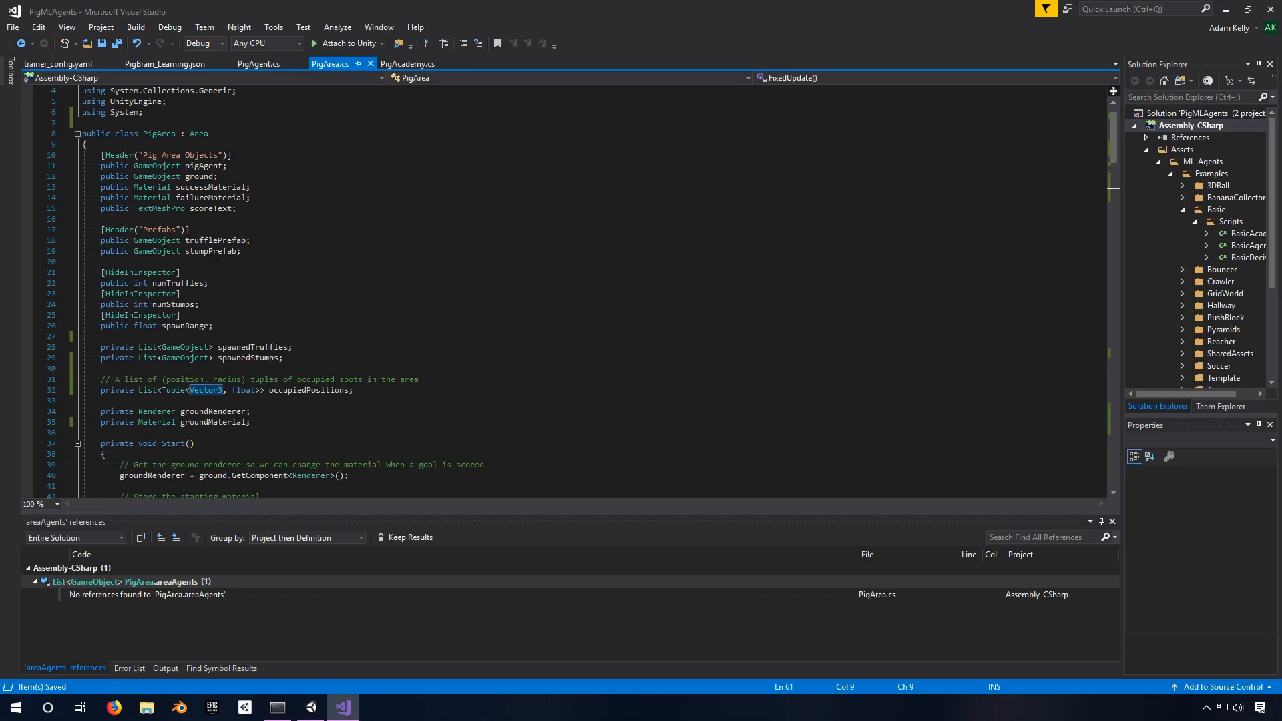
scroll("down", 3)
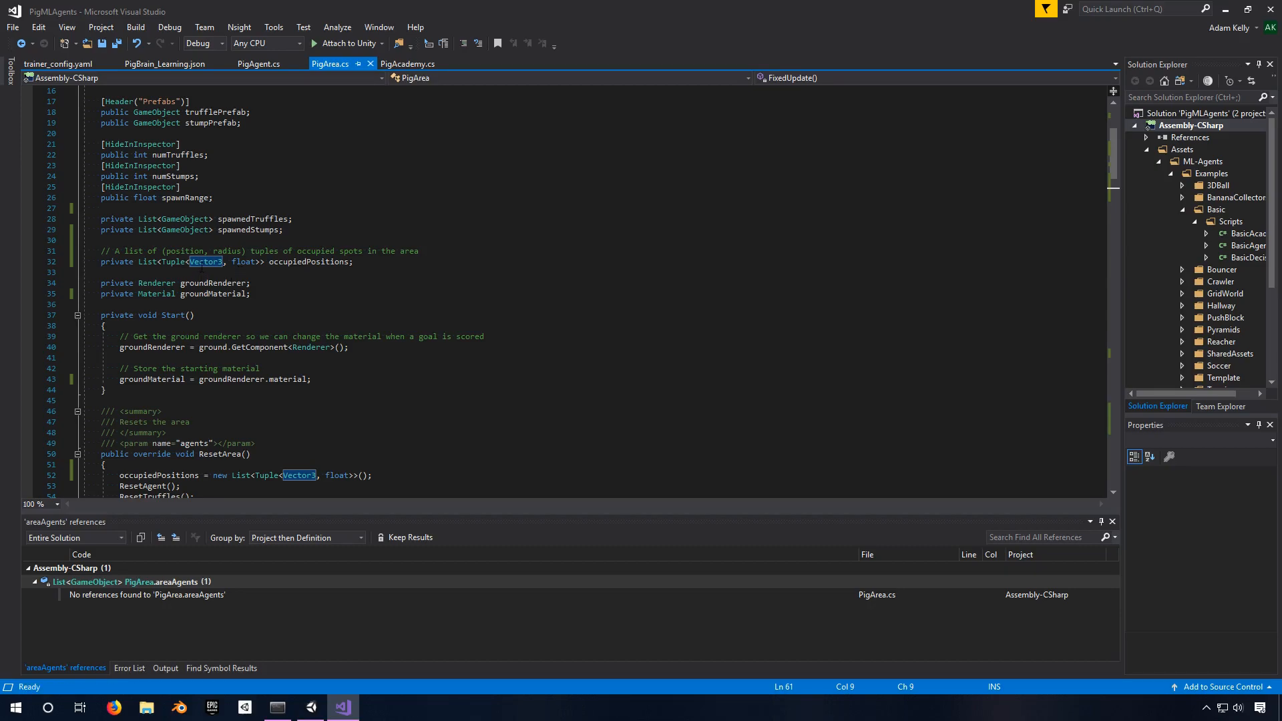
mouse_move(243, 294)
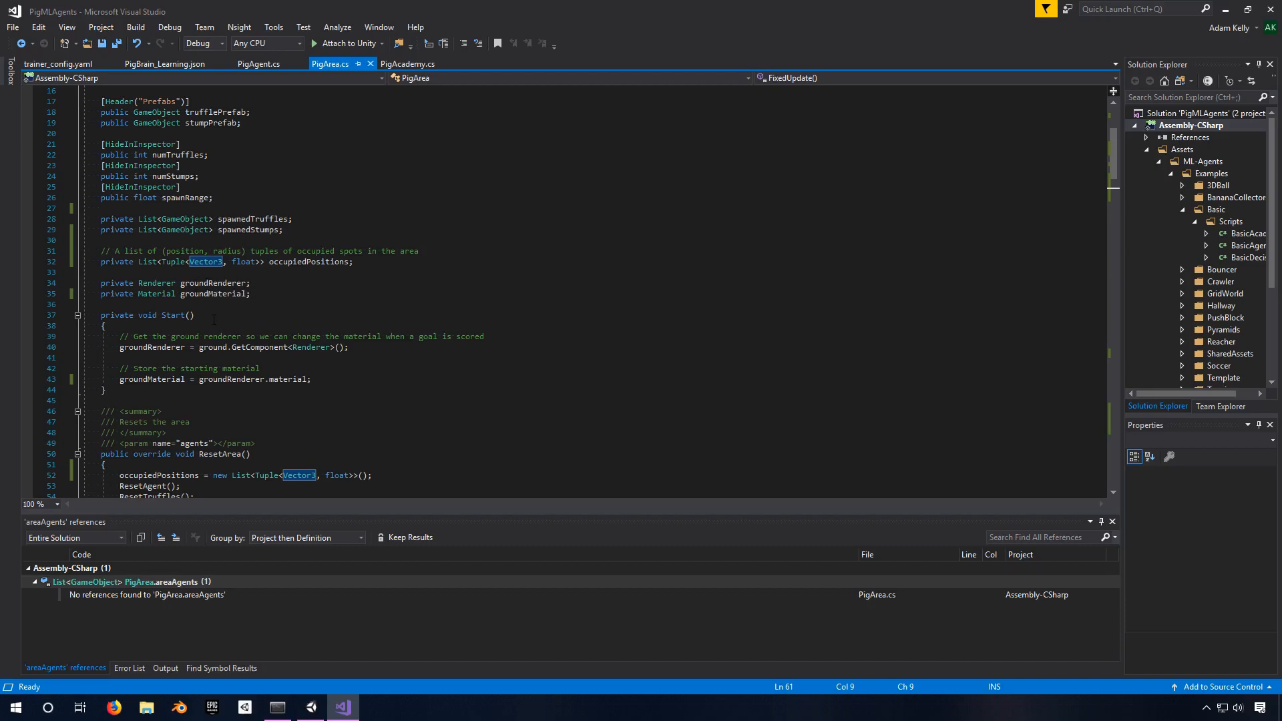
Step: Scroll to show the full ResetArea method with FixedUpdate starting below
scroll("down", 3)
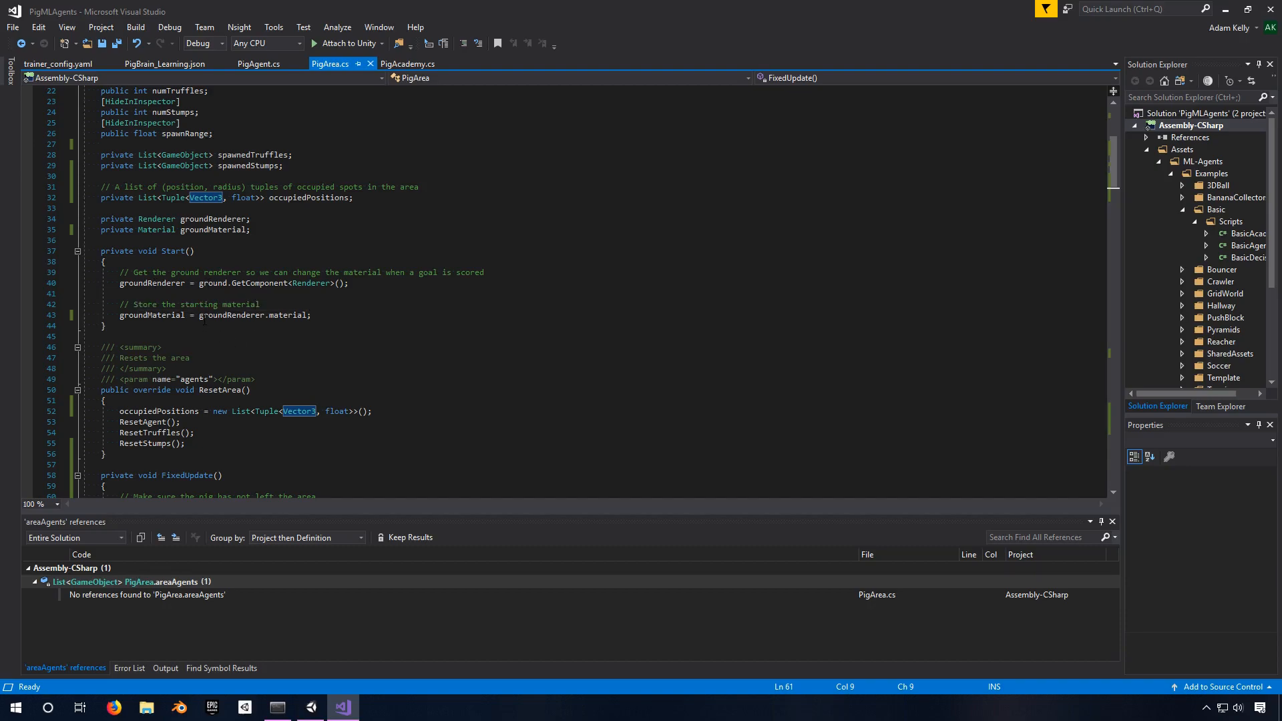
mouse_move(292, 315)
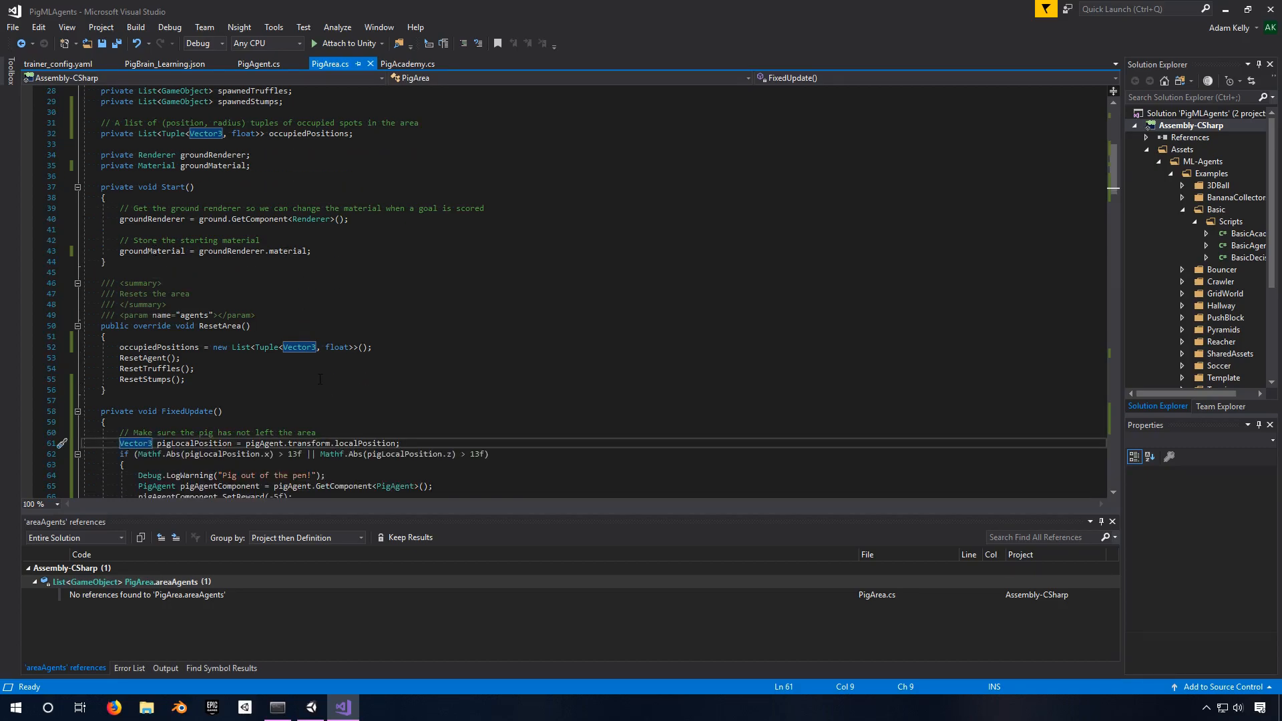
Step: Scroll to FixedUpdate's out-of-pen check, GetSmellyObjects and the SwapGroundMaterial summary
scroll("down", 3)
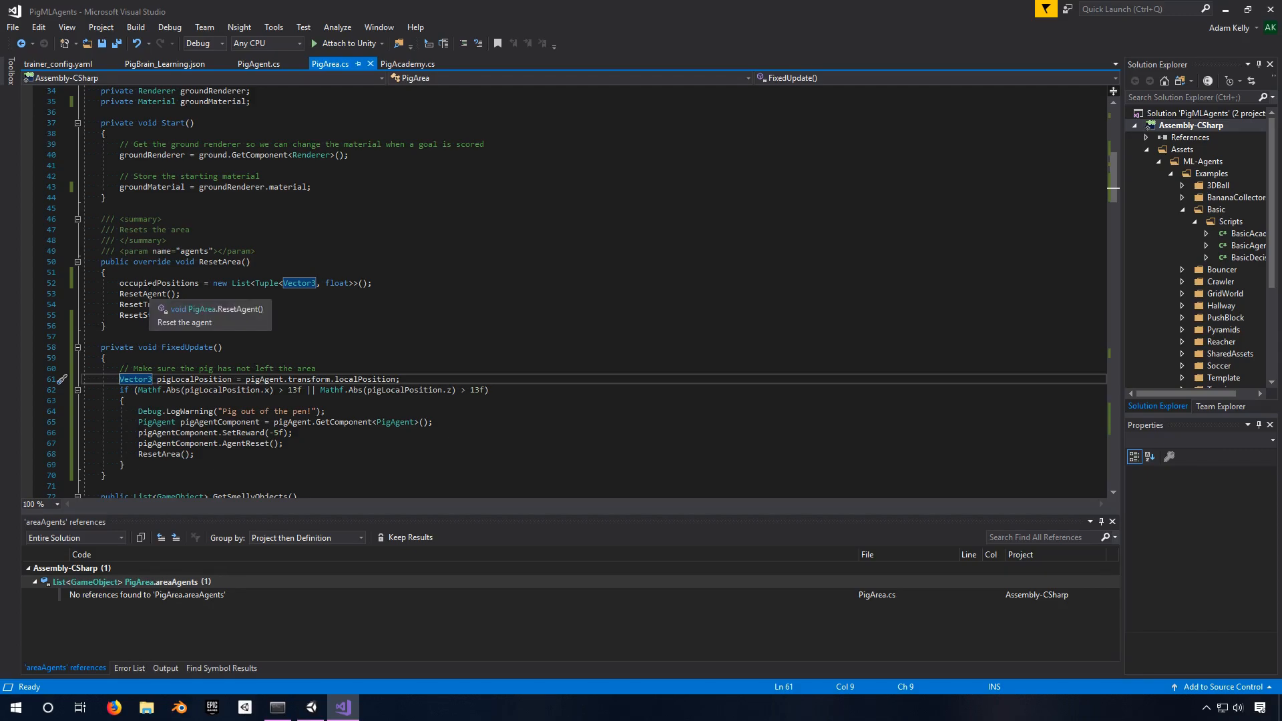
mouse_move(160, 287)
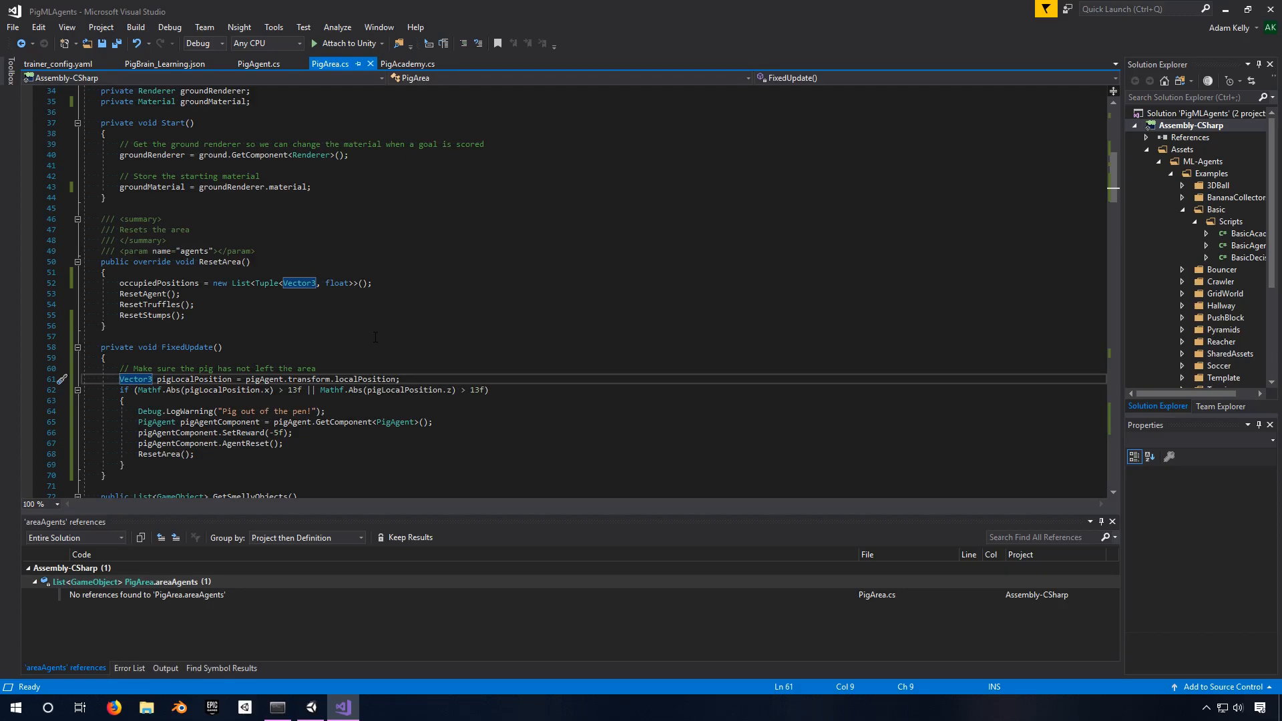
mouse_move(168, 293)
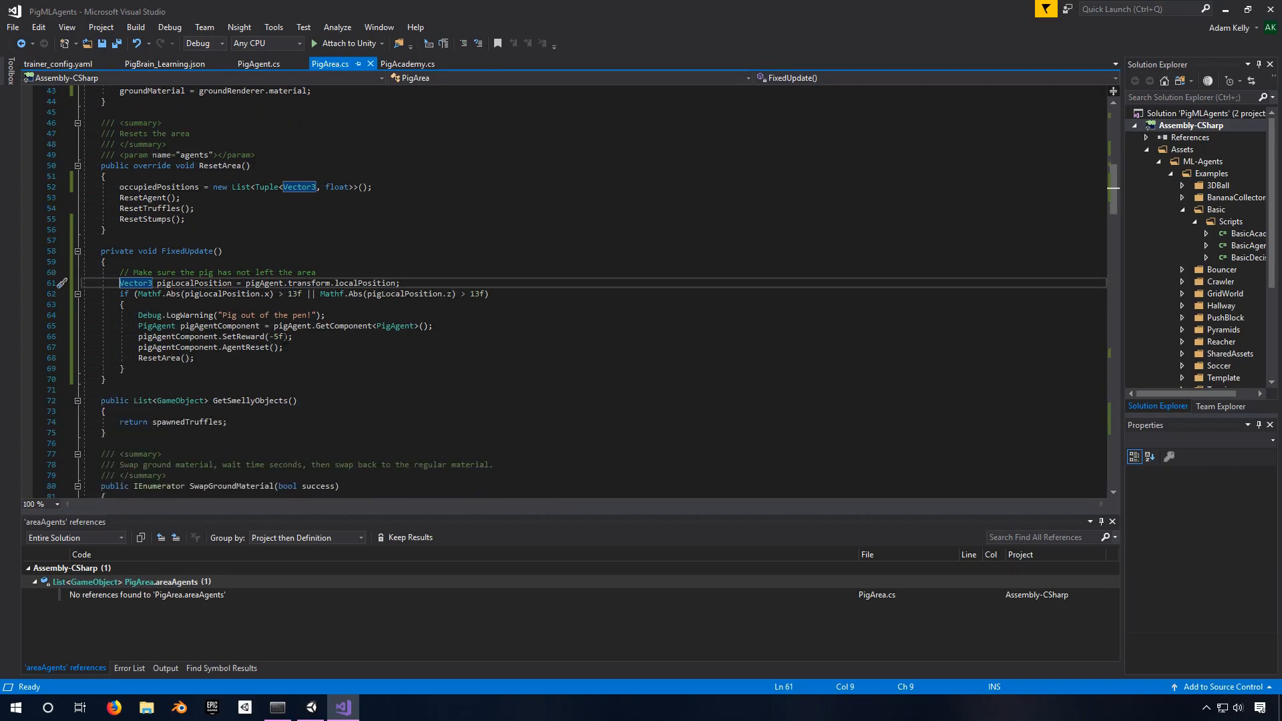
Step: Scroll to ResetAgent and highlight pigAgent and RandomlyPlaceObject in its placement call
scroll("down", 3)
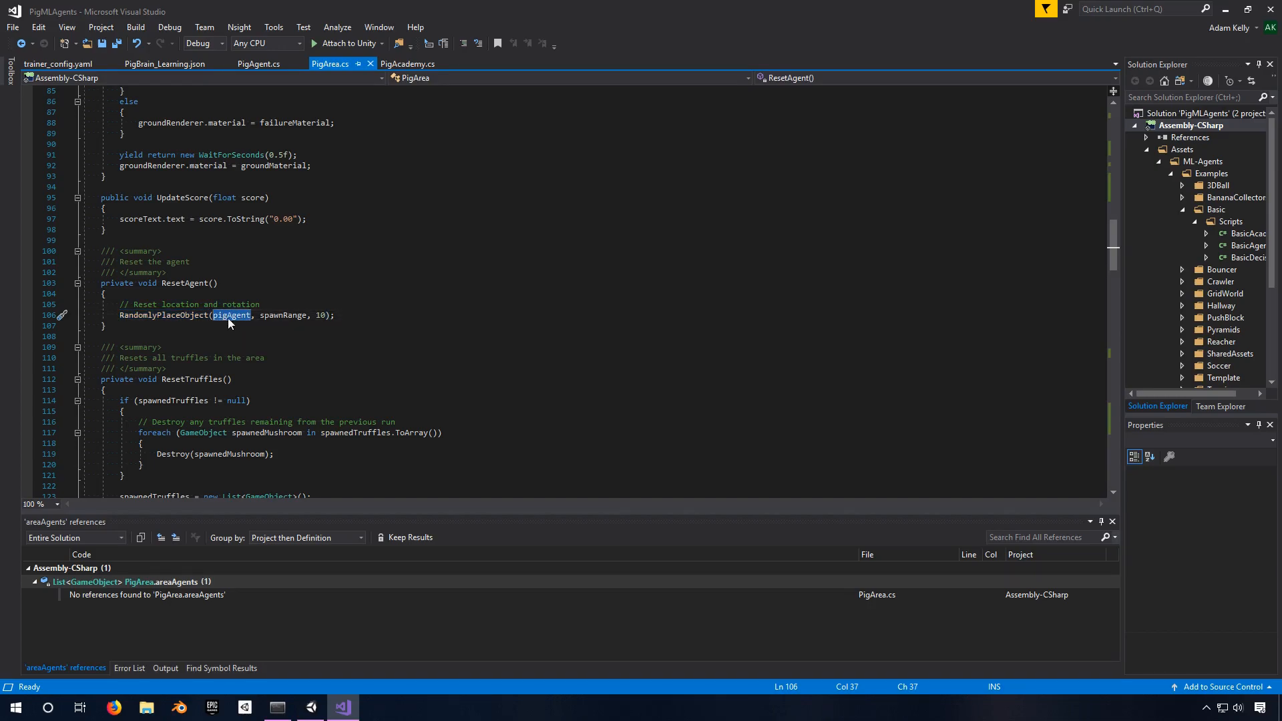
double_click(282, 316)
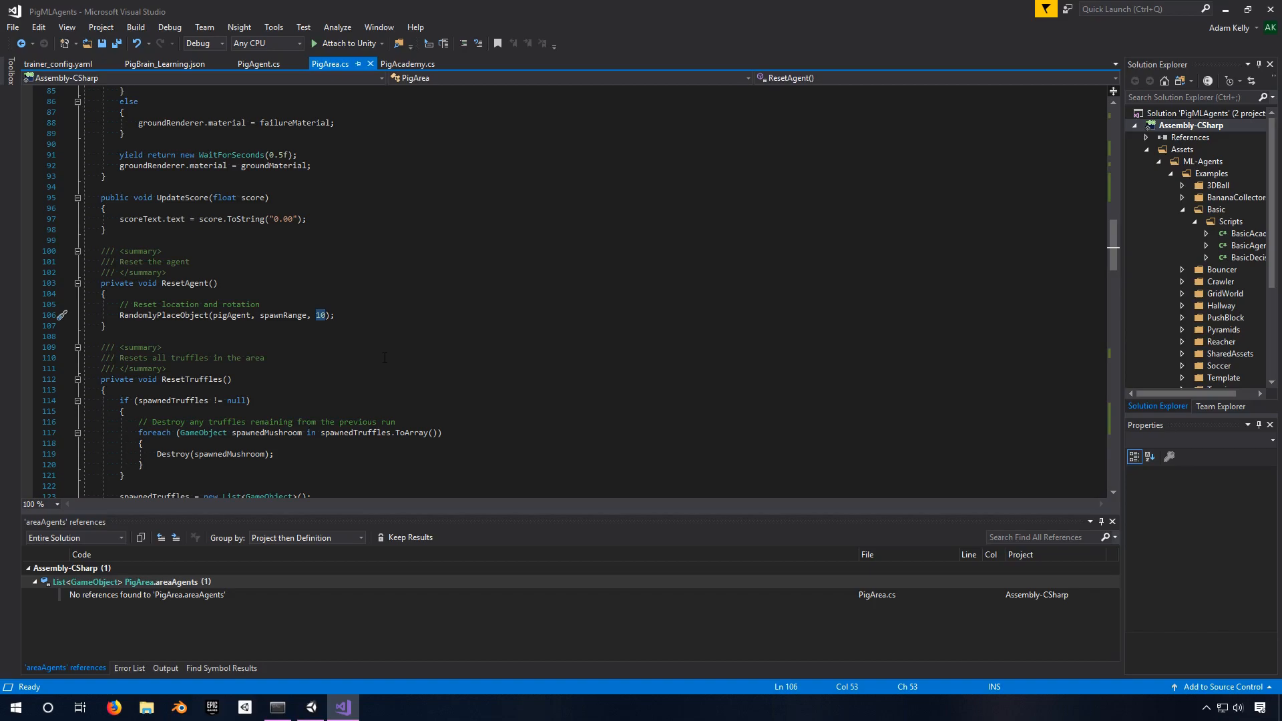
mouse_move(231, 315)
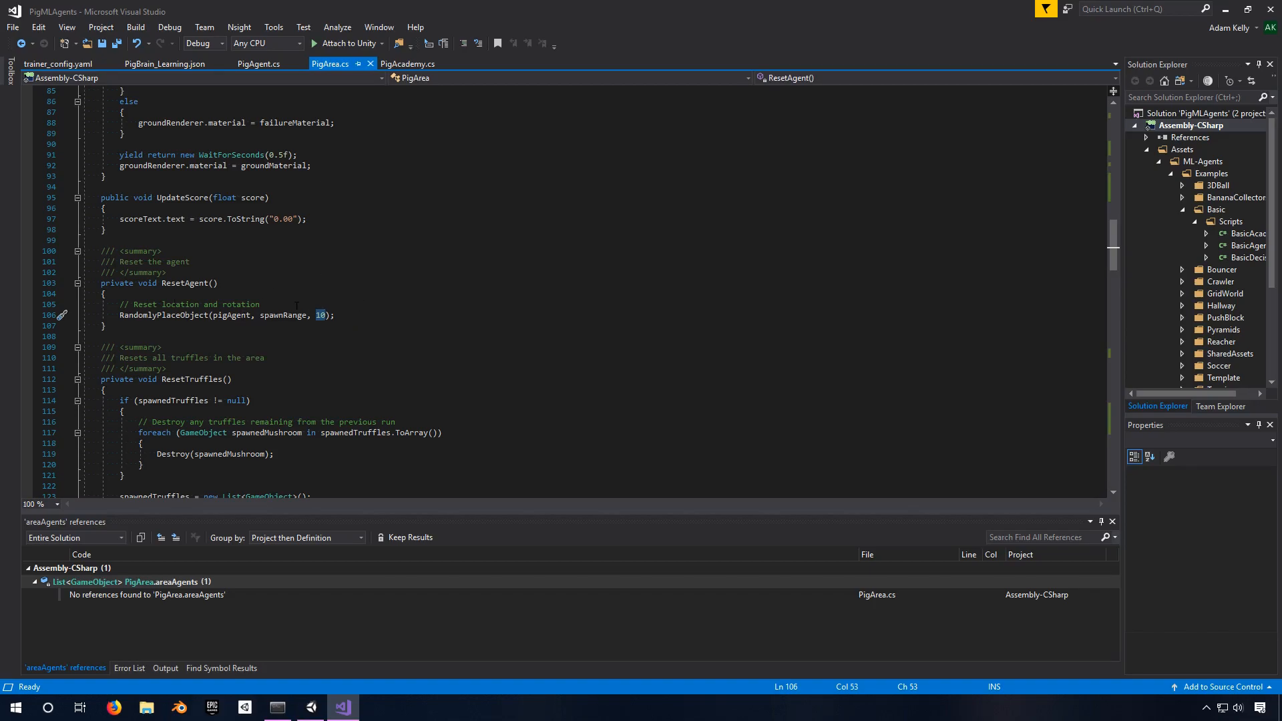
double_click(163, 315)
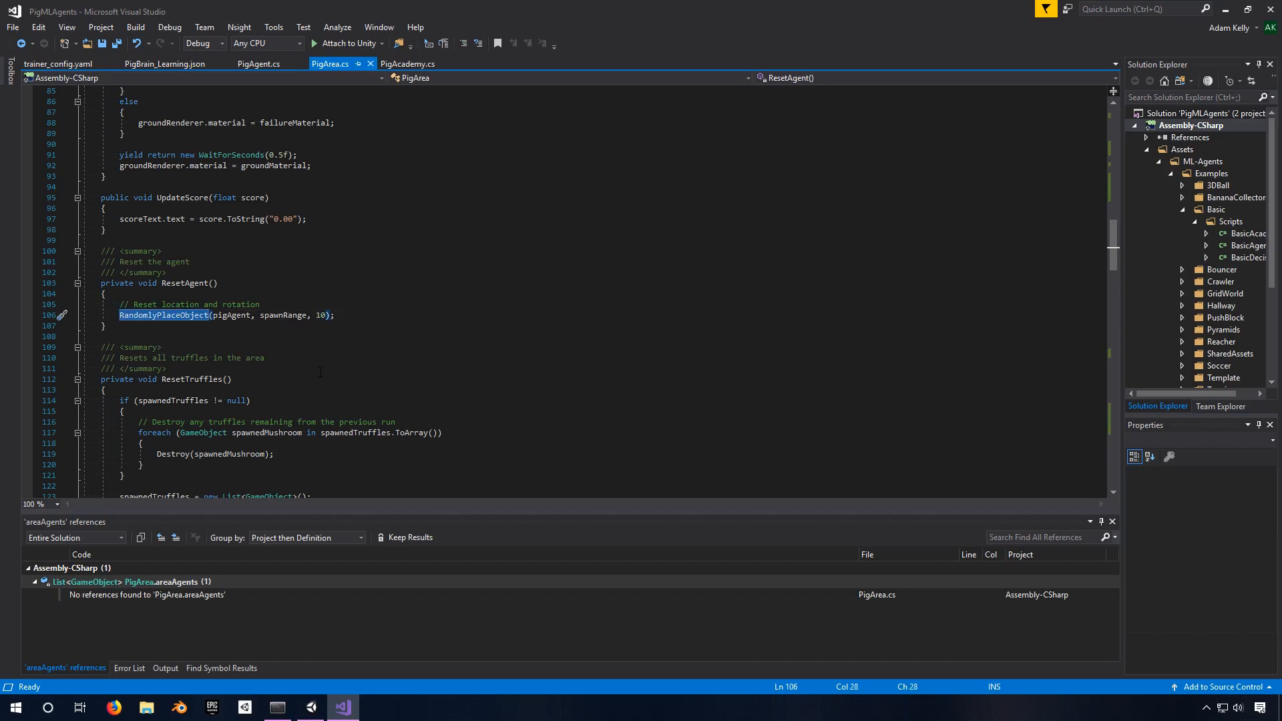
Step: Scroll past ResetTruffles and ResetStumps to the RandomlyPlaceObject method definition
scroll("down", 3)
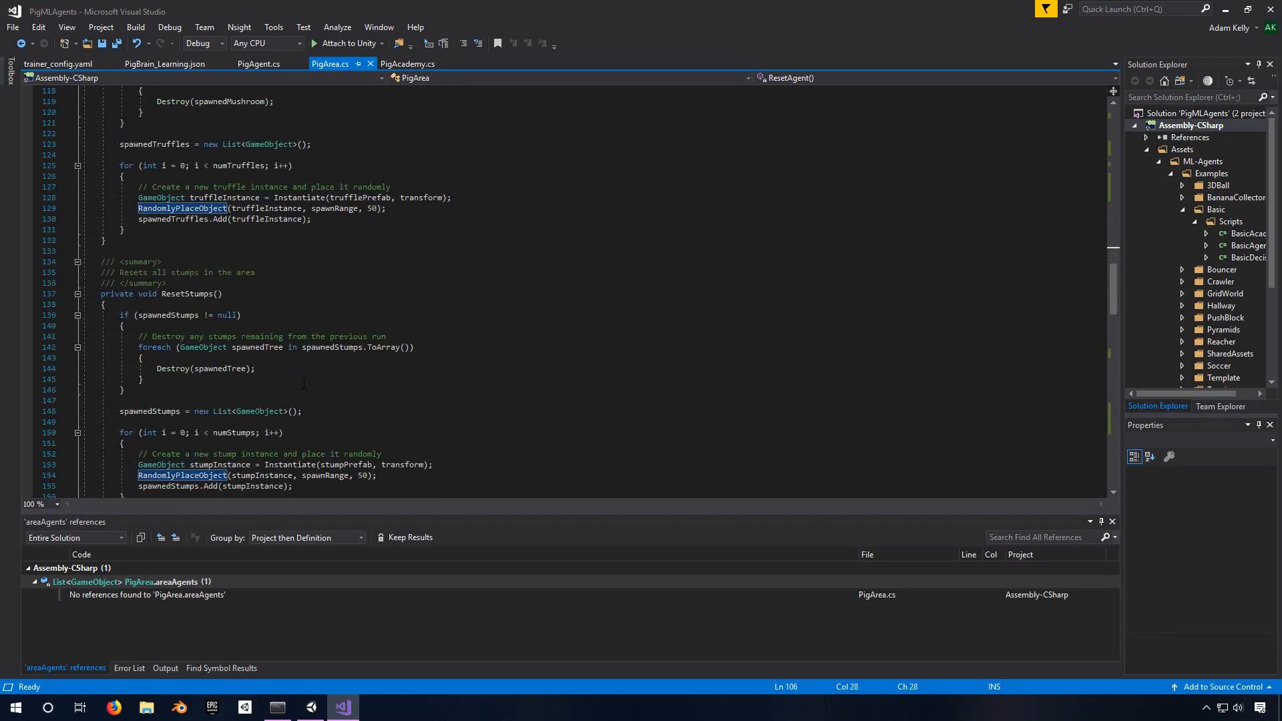
scroll("down", 3)
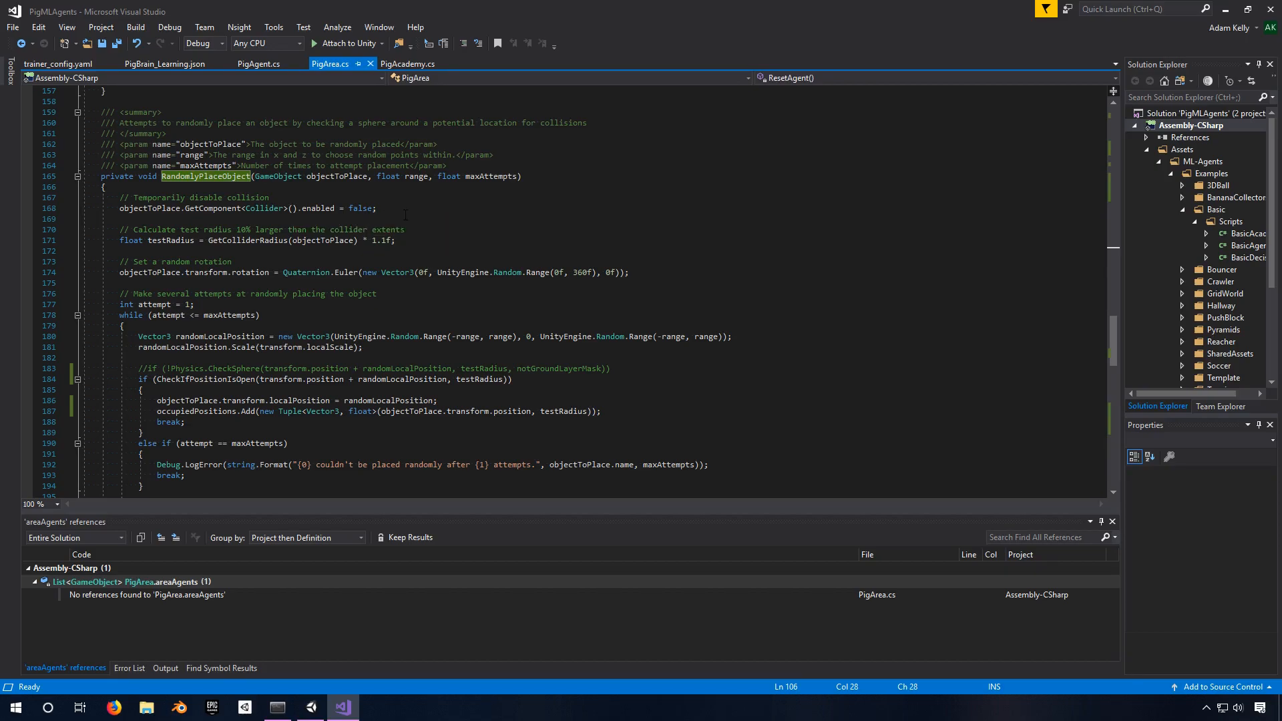
mouse_move(263, 209)
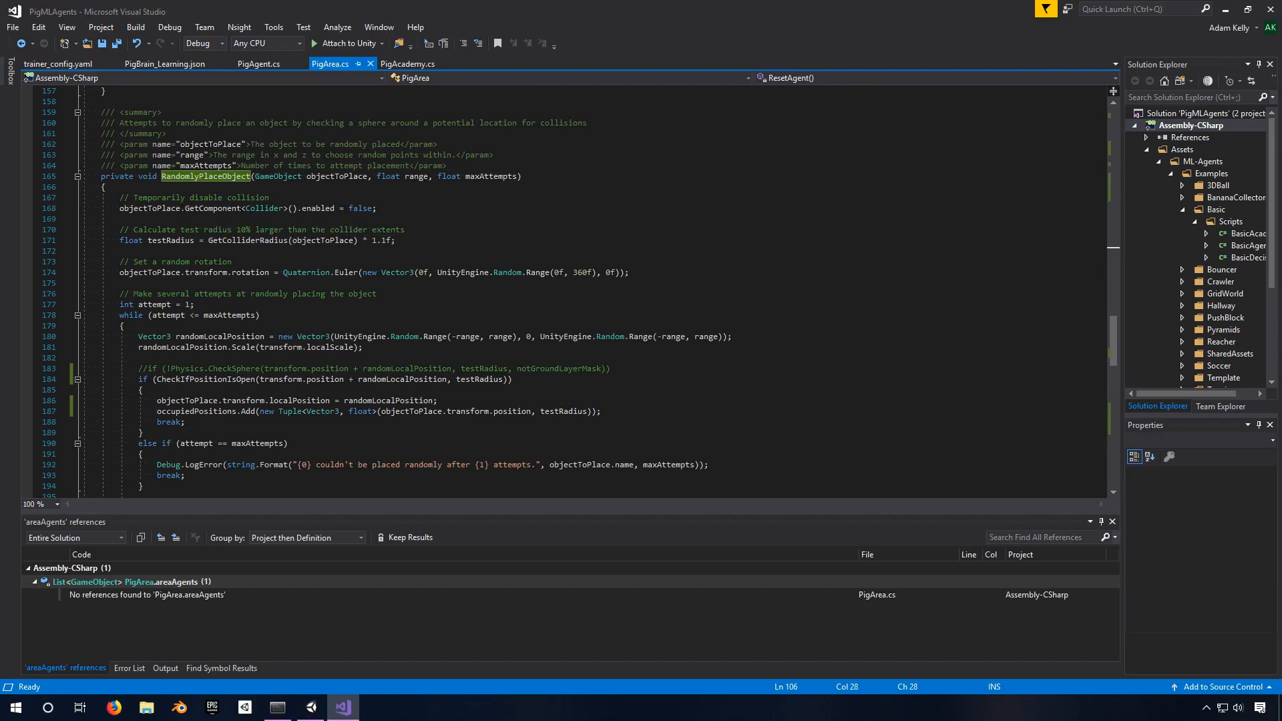
mouse_move(361, 208)
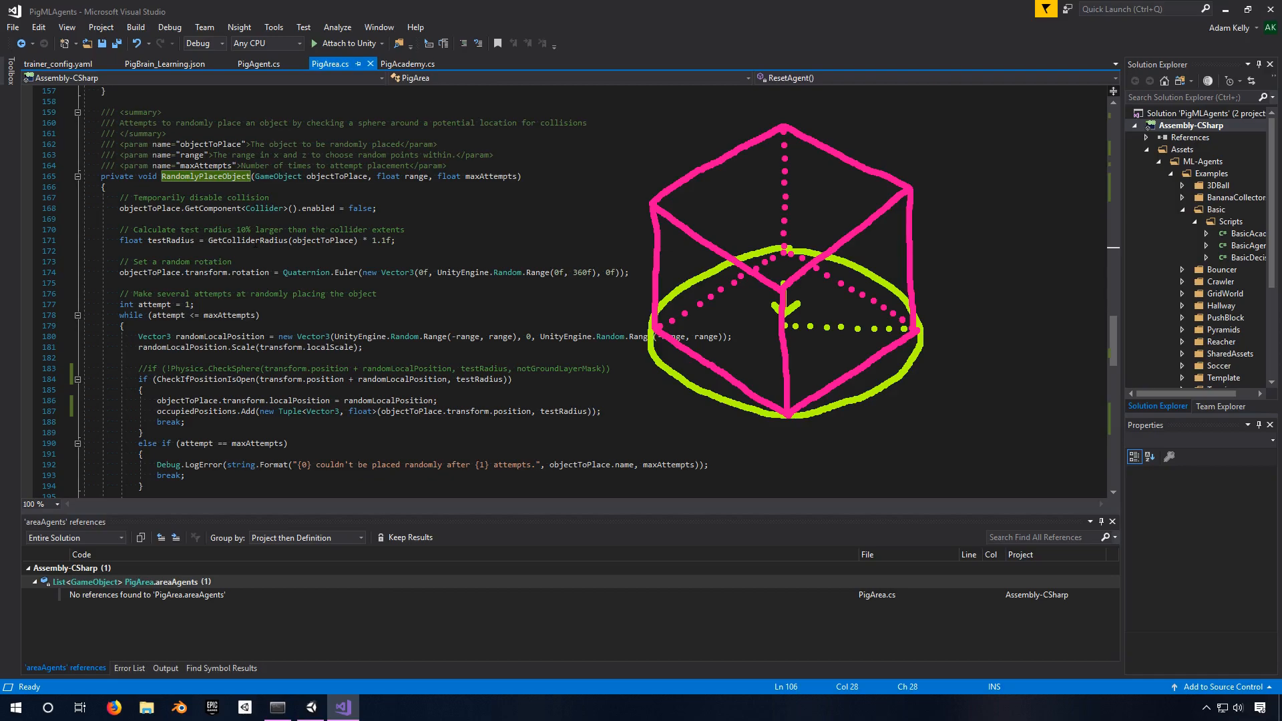
left_click(249, 240)
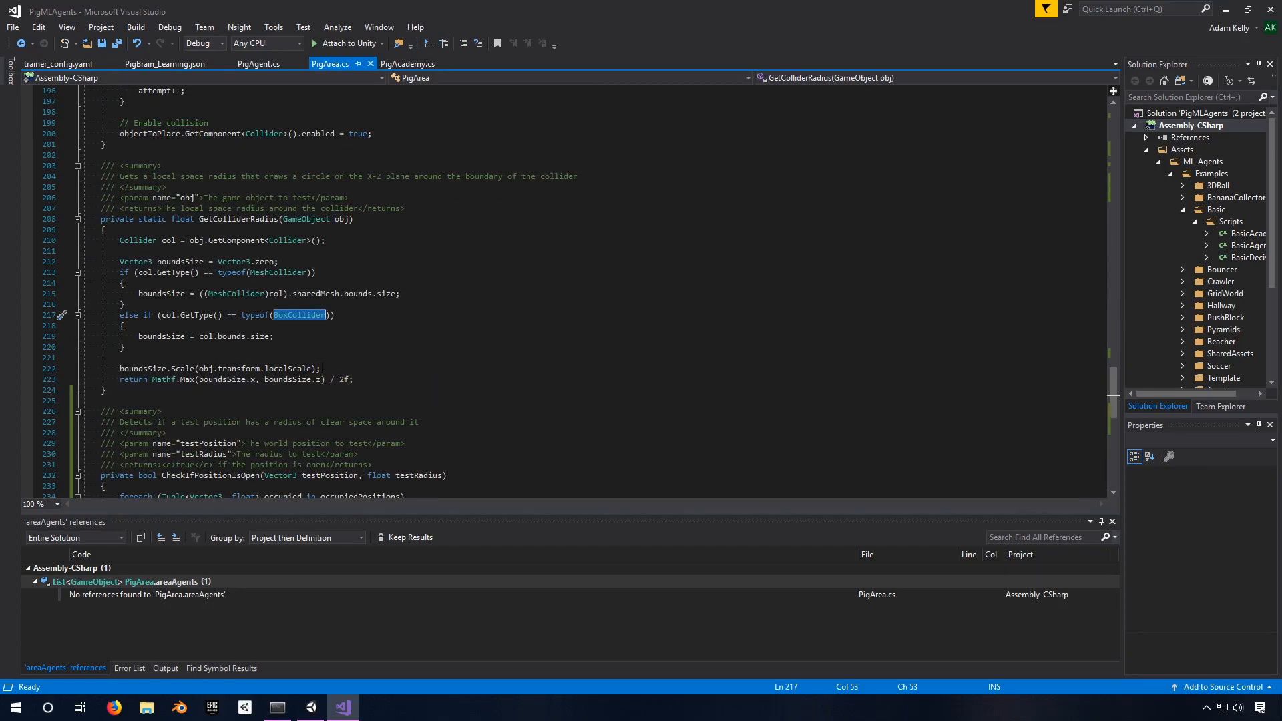
mouse_move(304, 369)
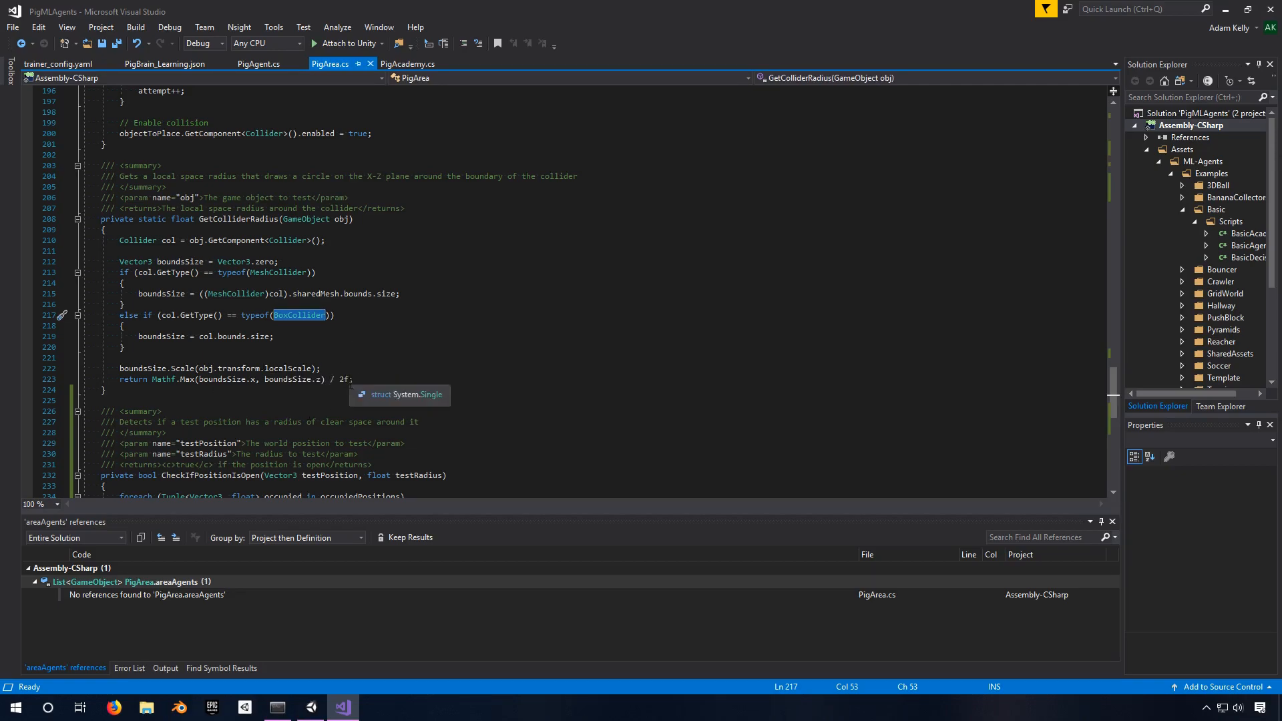
mouse_move(401, 407)
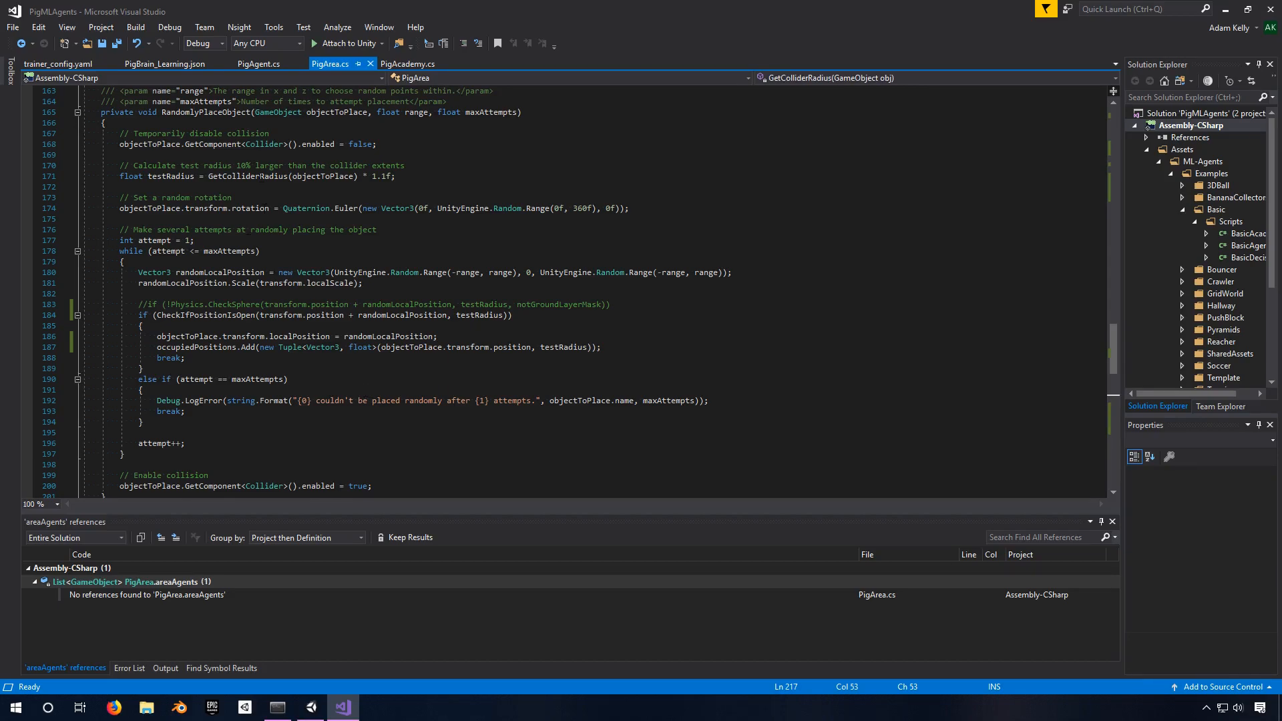
left_click(245, 176)
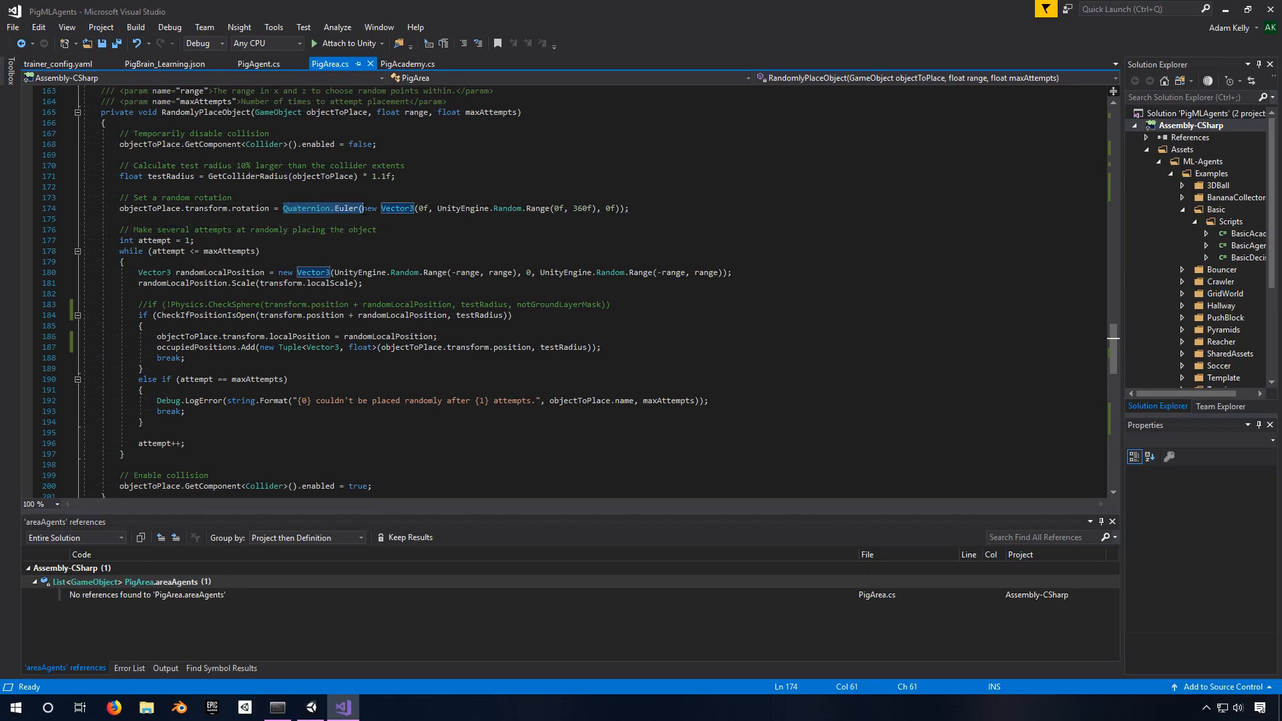
mouse_move(307, 208)
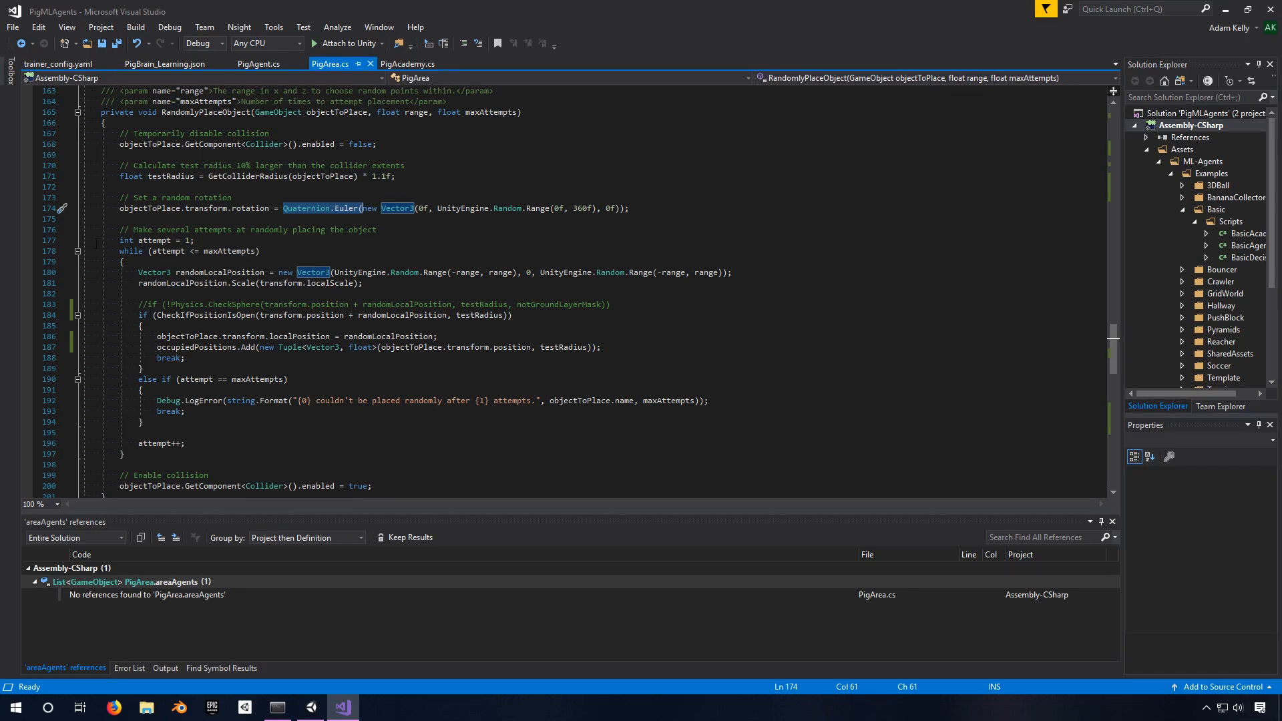
scroll("down", 3)
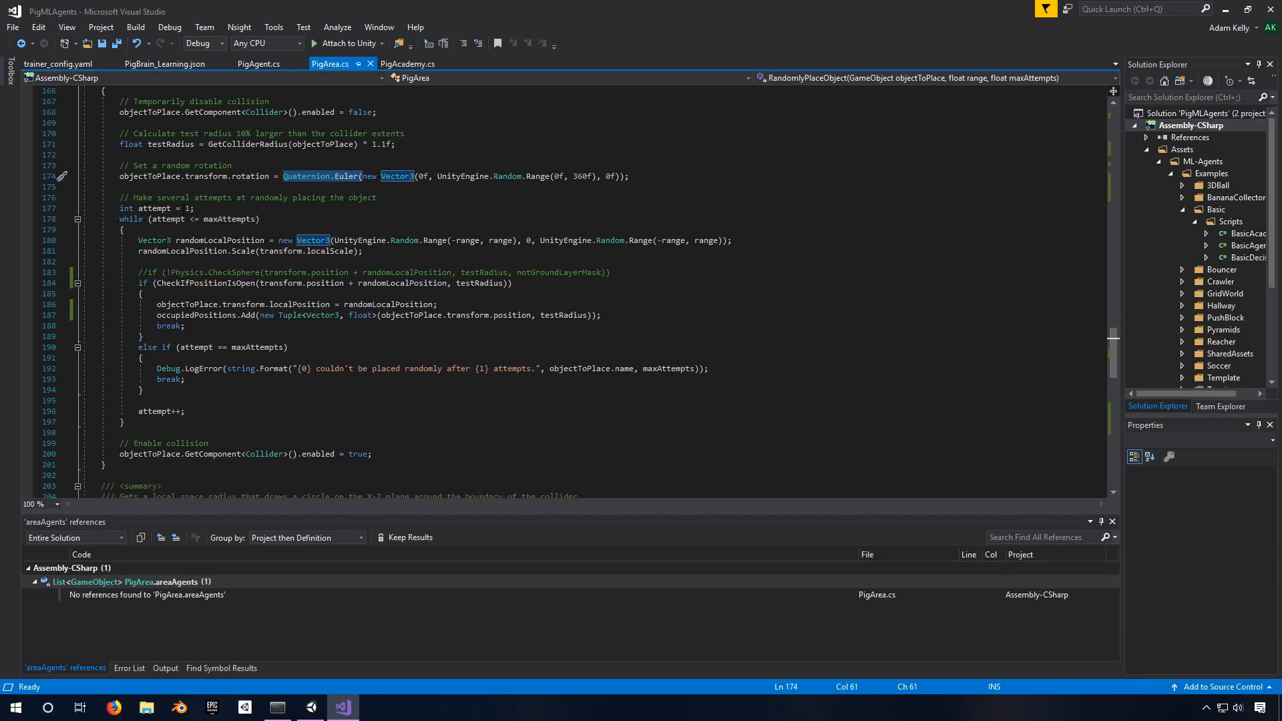
mouse_move(267, 240)
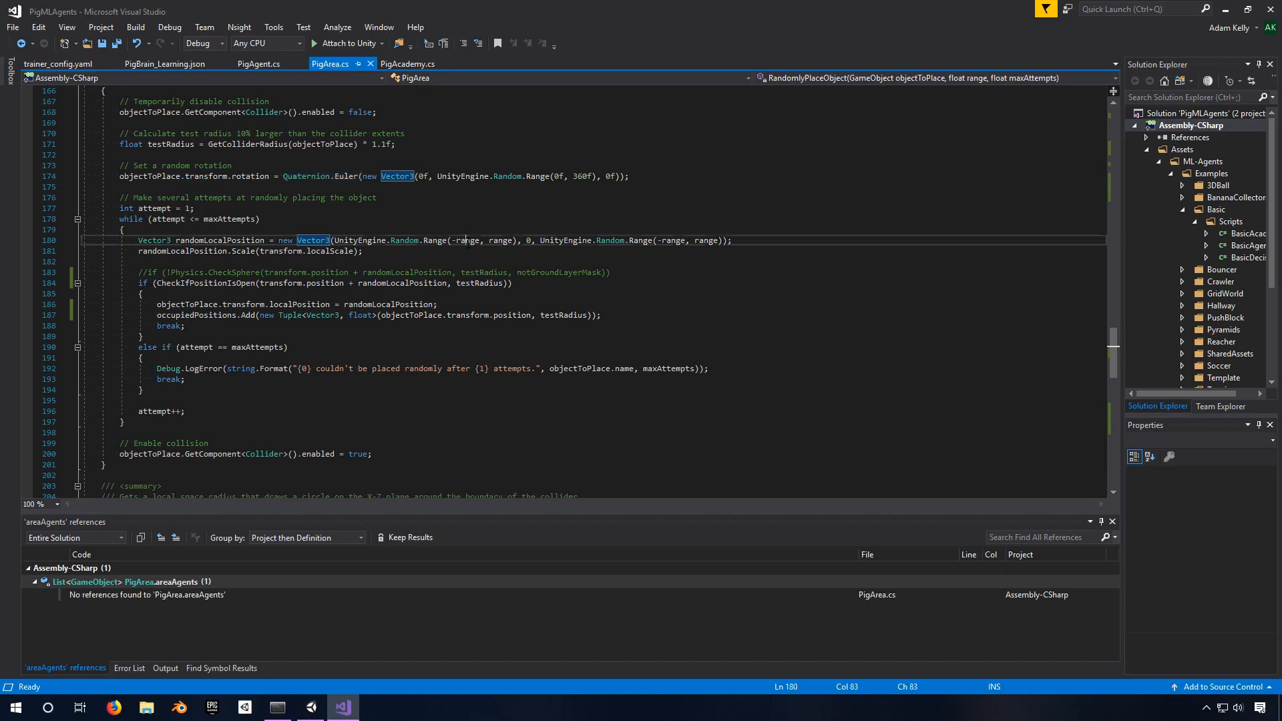
Step: Switch to PigBrain_Learning.json to show the spawn_range curriculum values
left_click(163, 64)
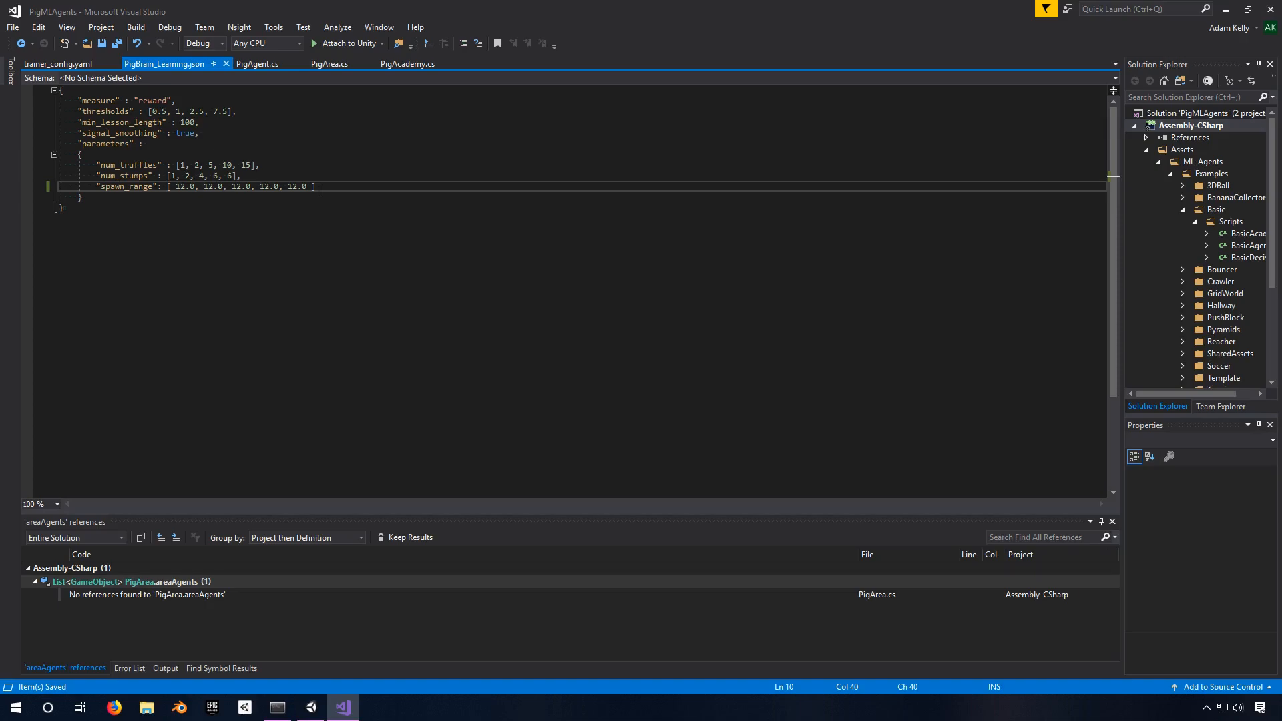
Step: Switch back to PigArea.cs at the random local position line using range
left_click(330, 64)
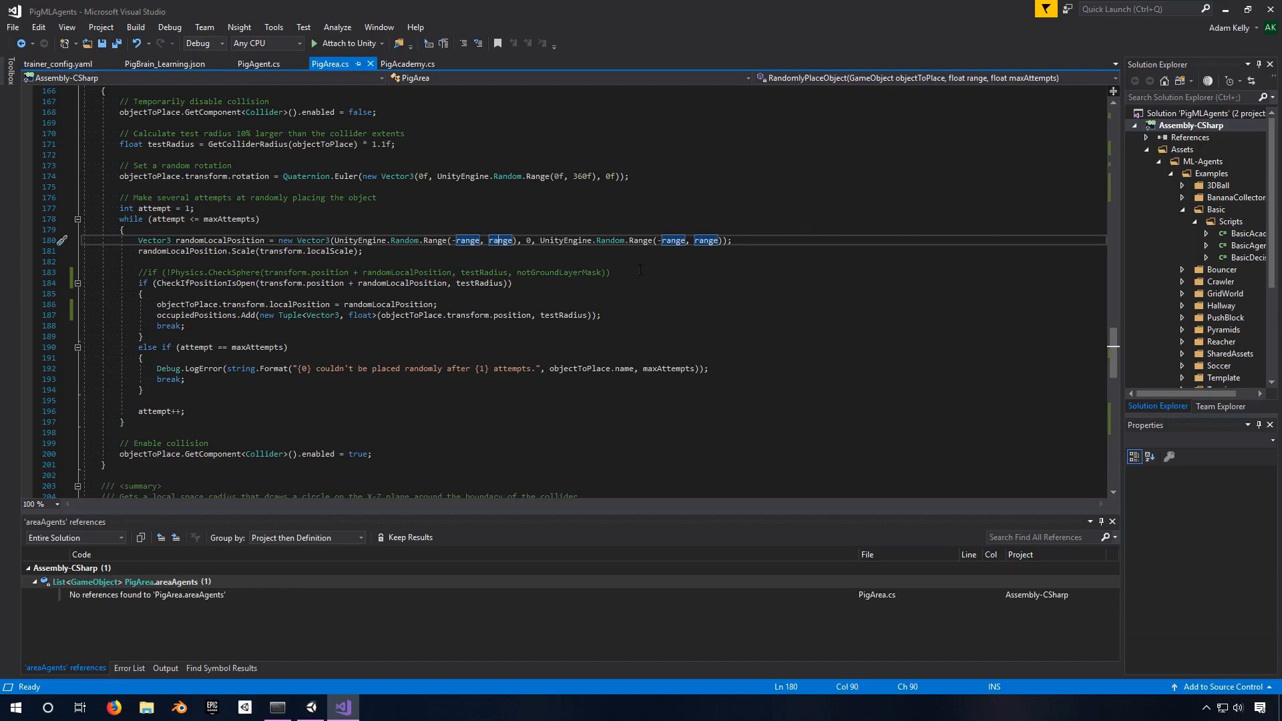
Step: Highlight the CheckIfPositionIsOpen call on line 184 and go to its definition
left_click(213, 240)
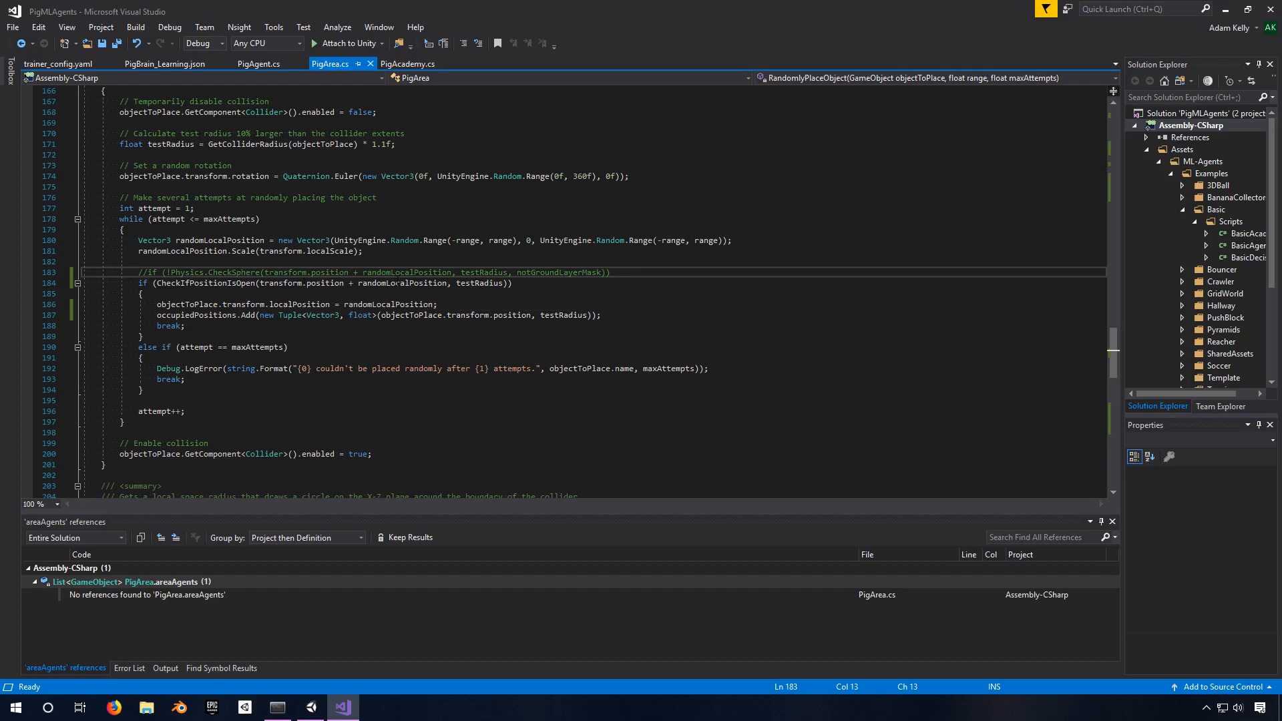
double_click(558, 273)
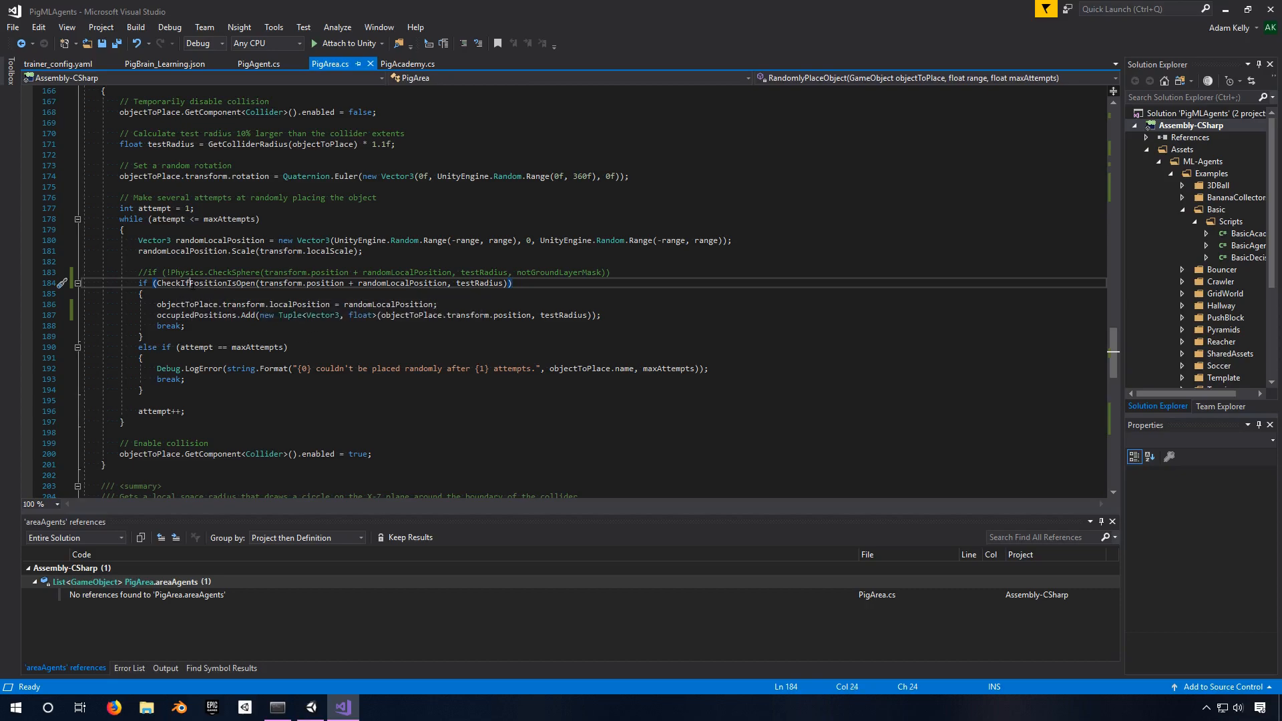
double_click(203, 283)
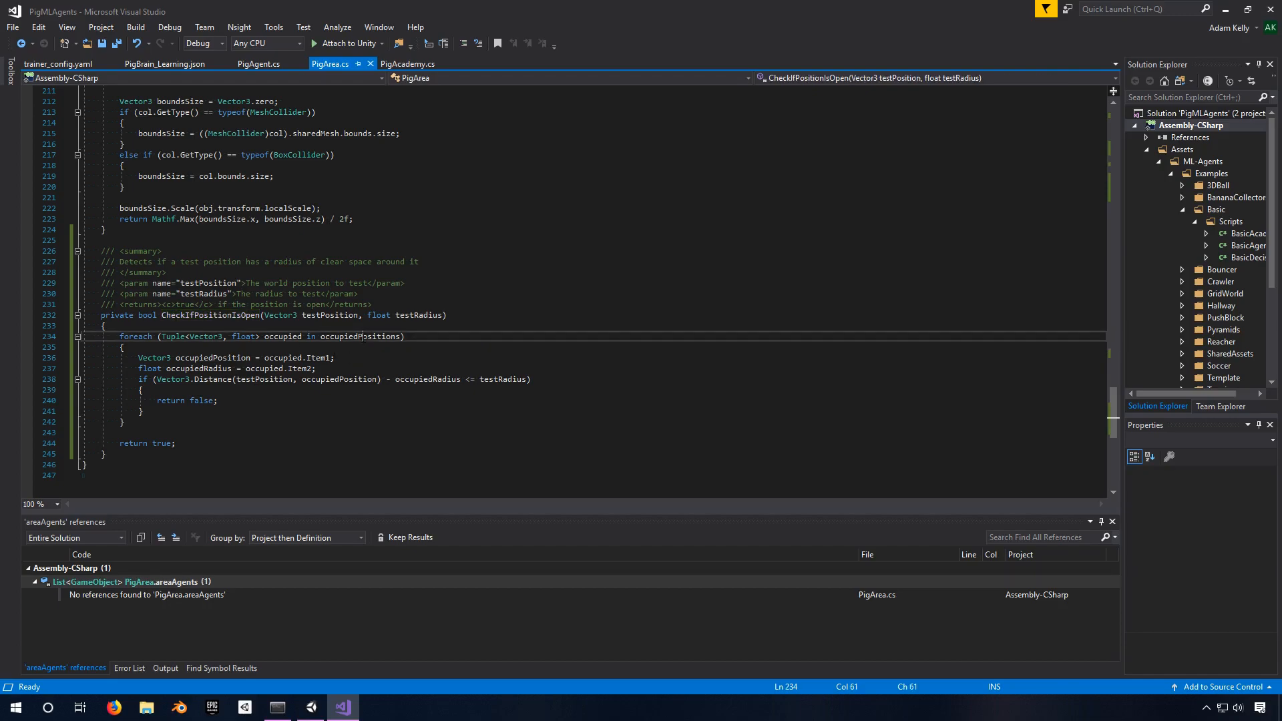
double_click(359, 336)
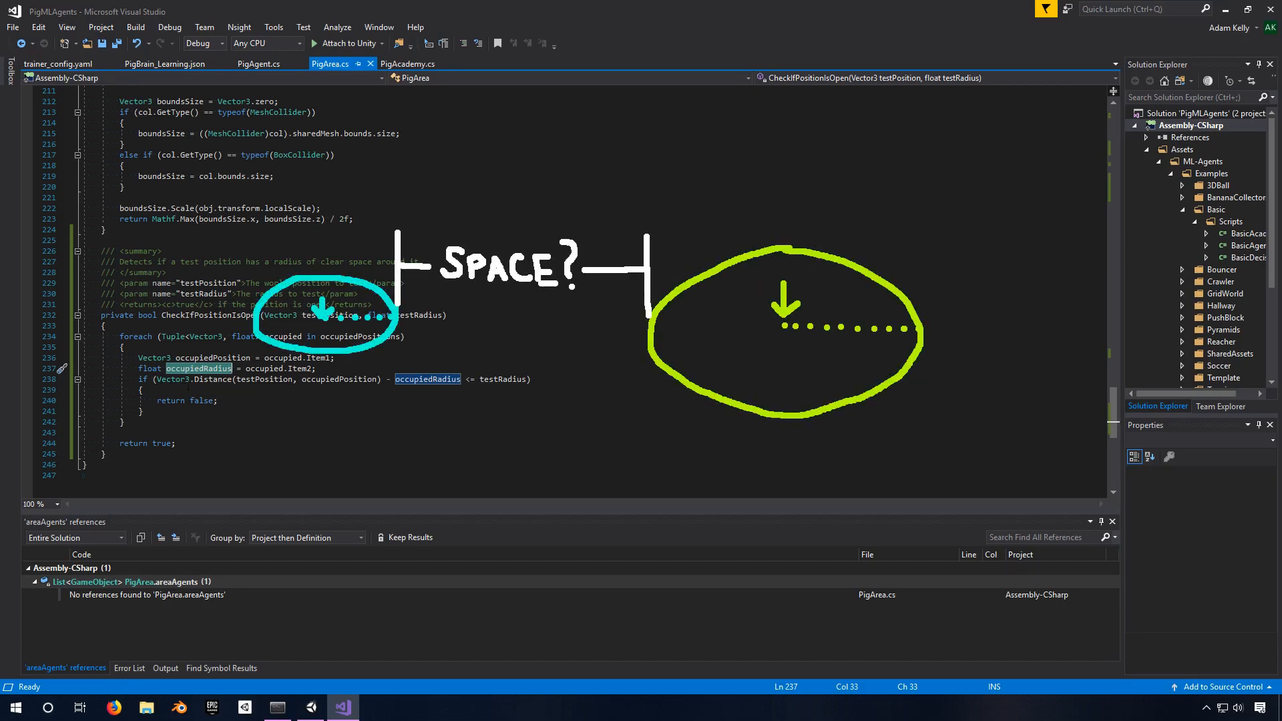
mouse_move(410, 396)
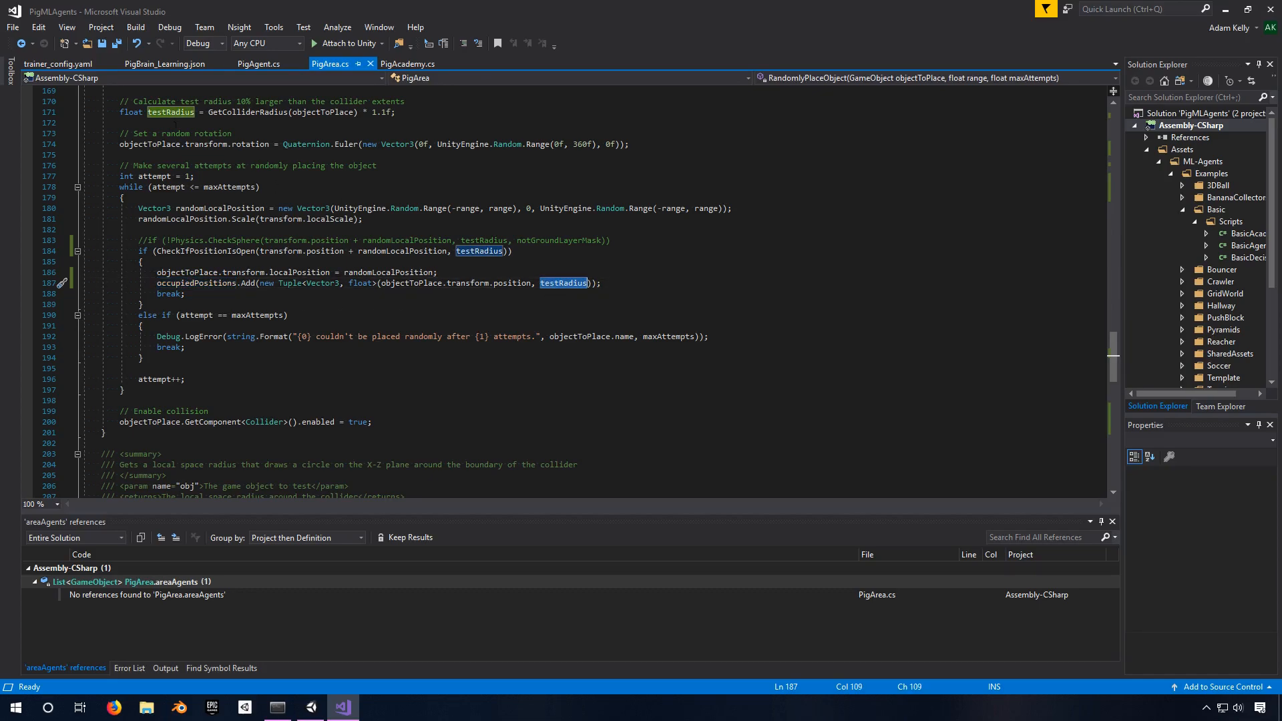
mouse_move(228, 112)
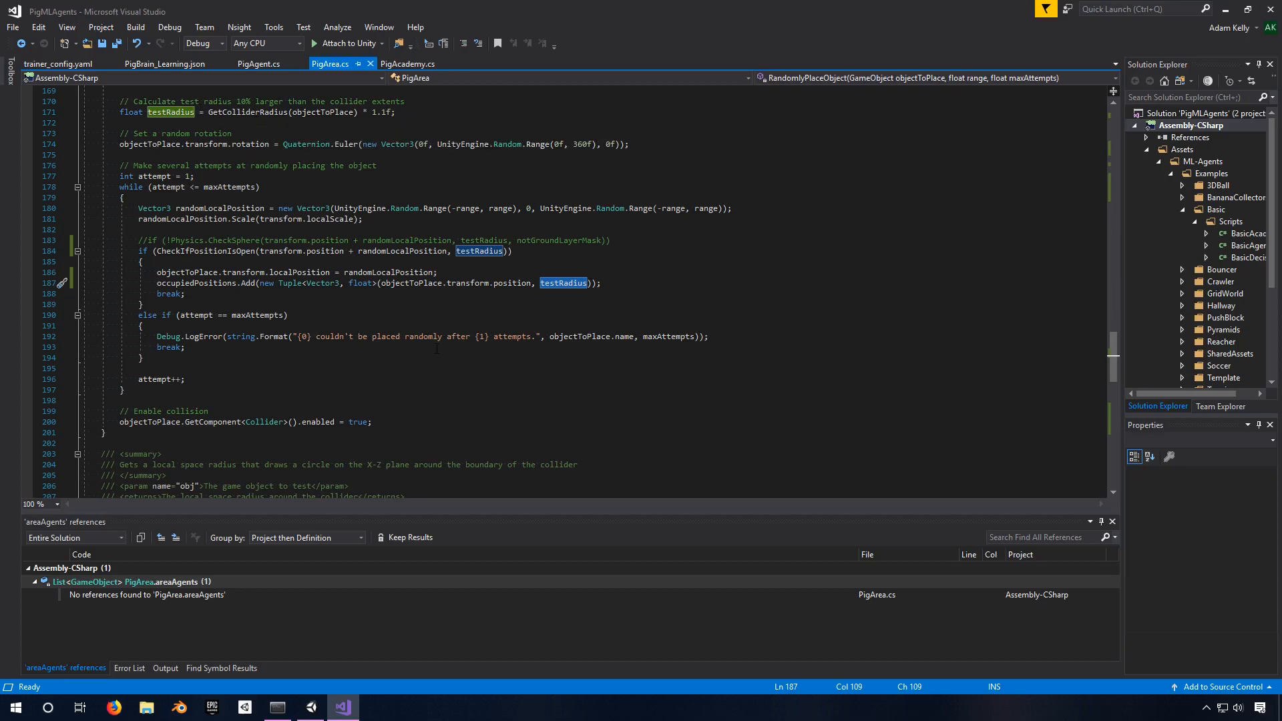
left_click(196, 315)
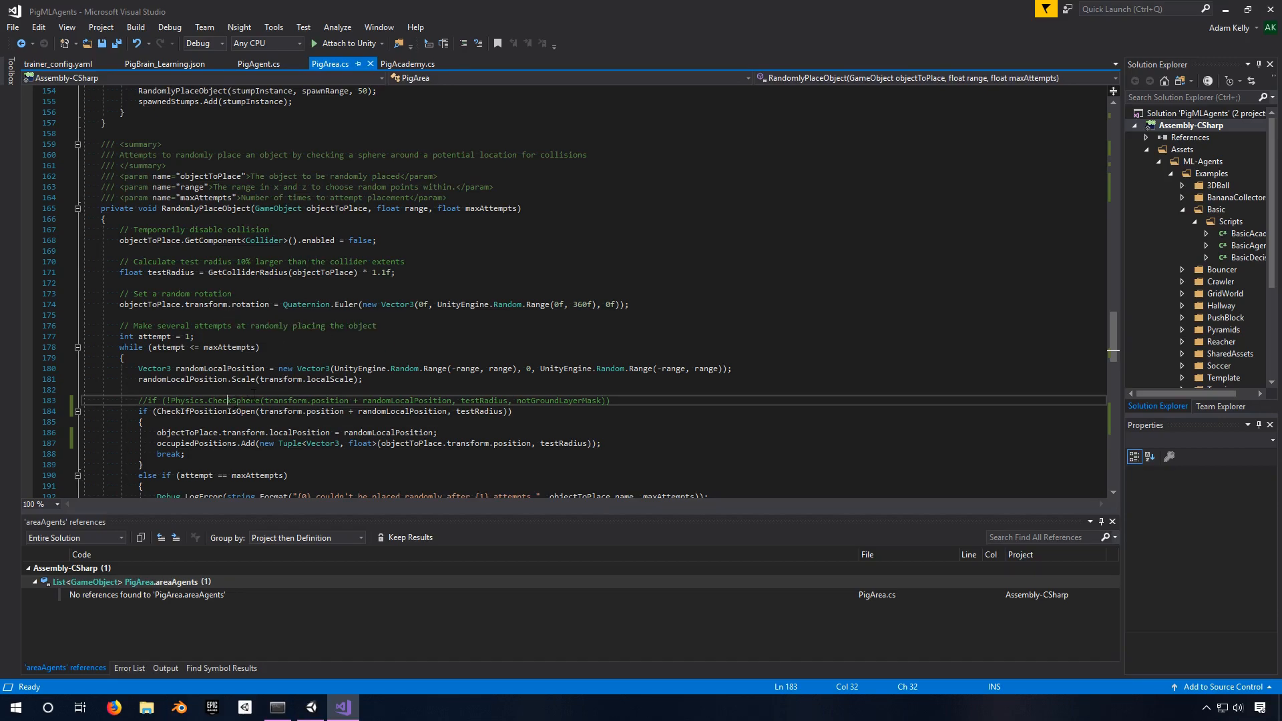
scroll("down", 3)
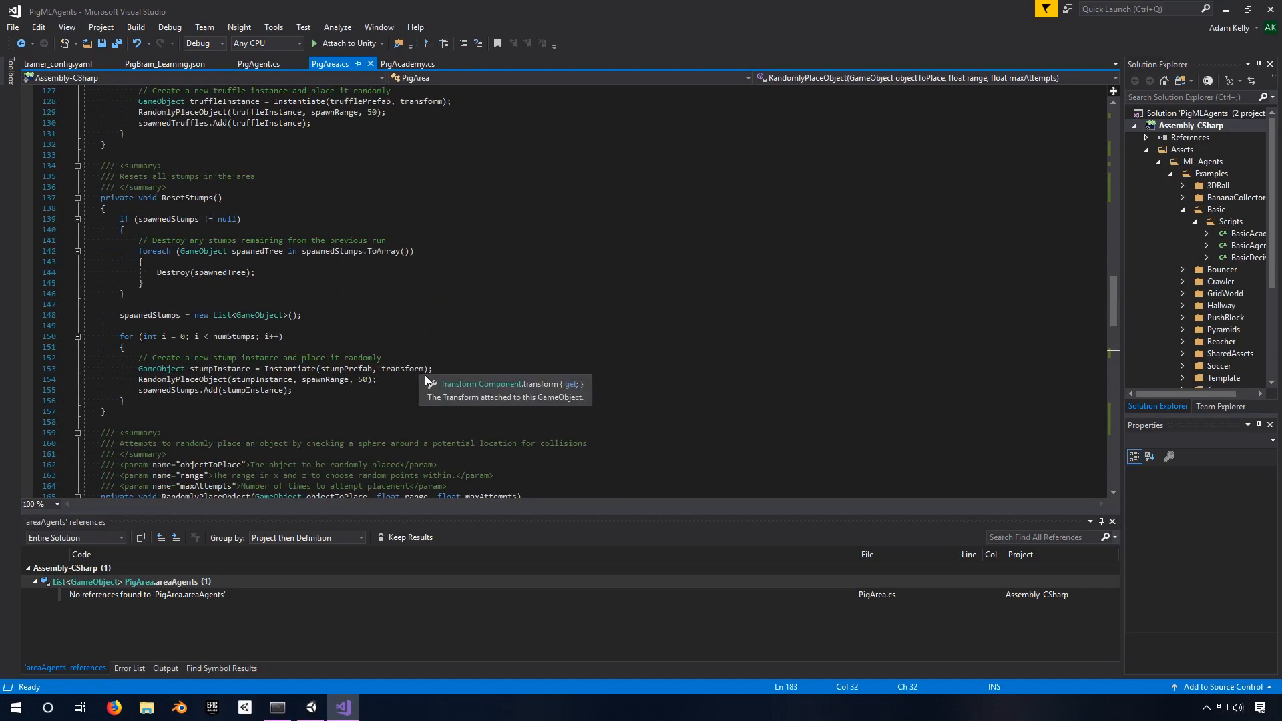
scroll("down", 3)
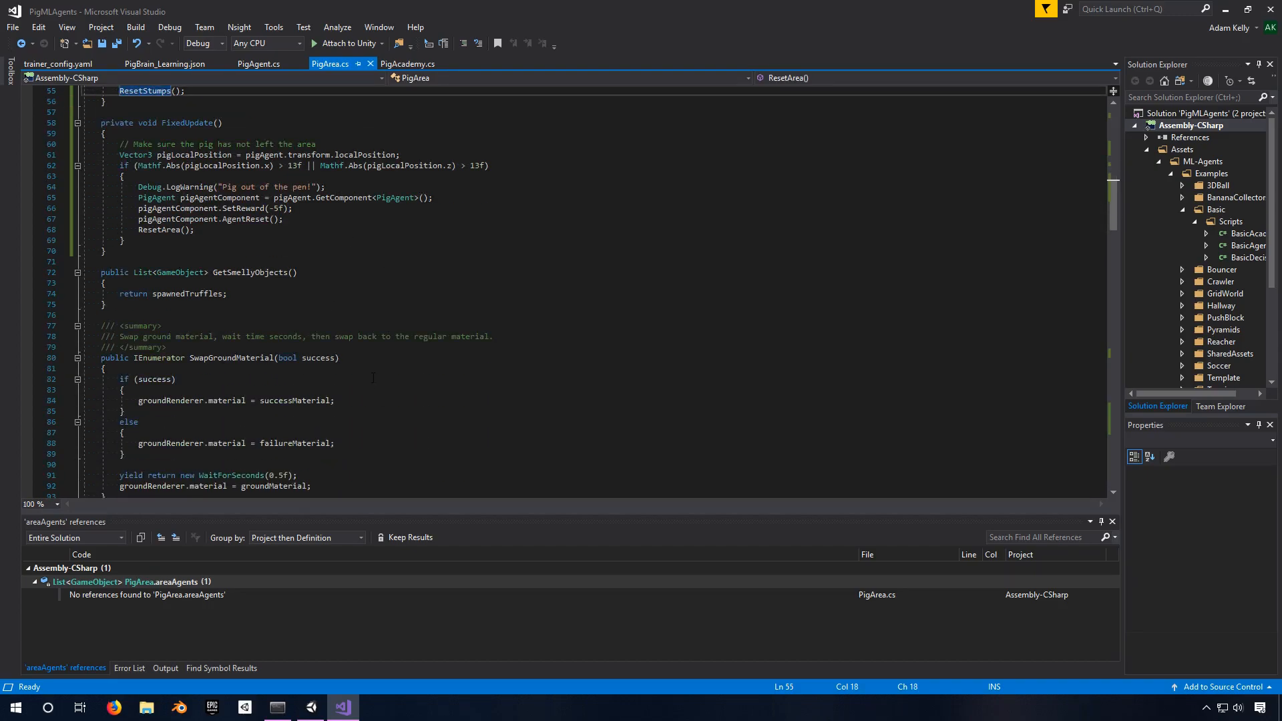
scroll("down", 3)
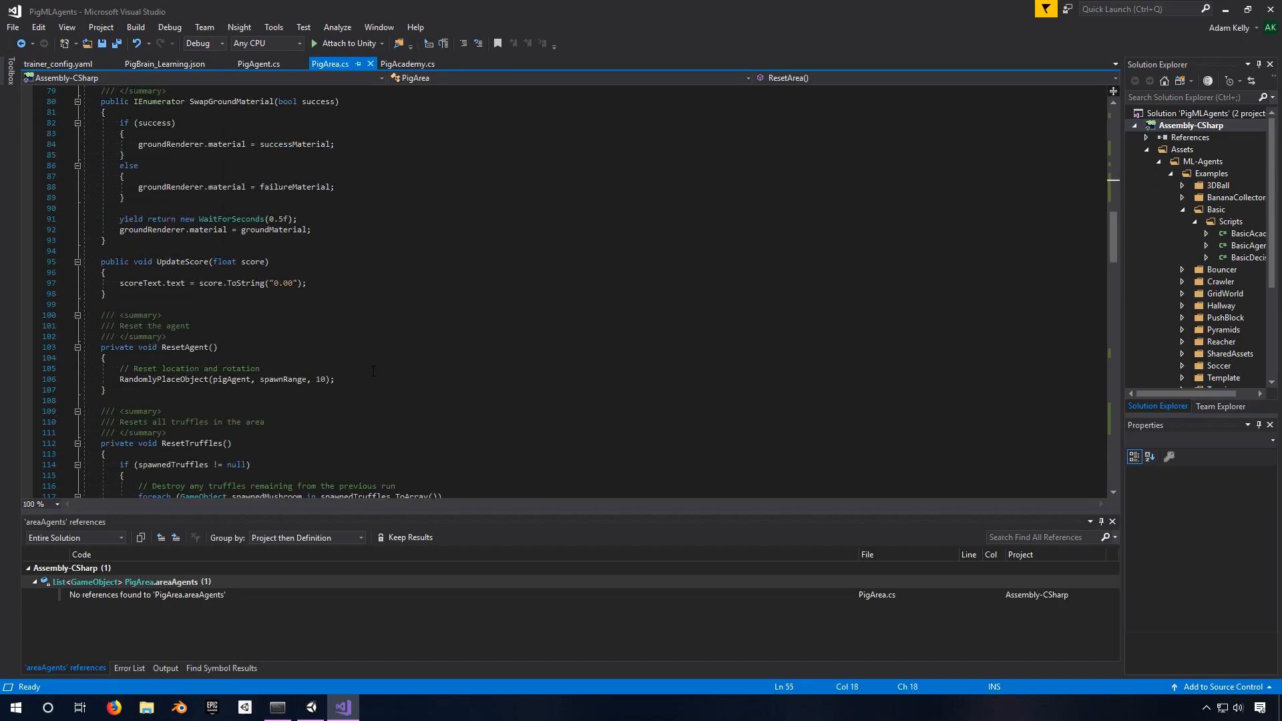
scroll("down", 3)
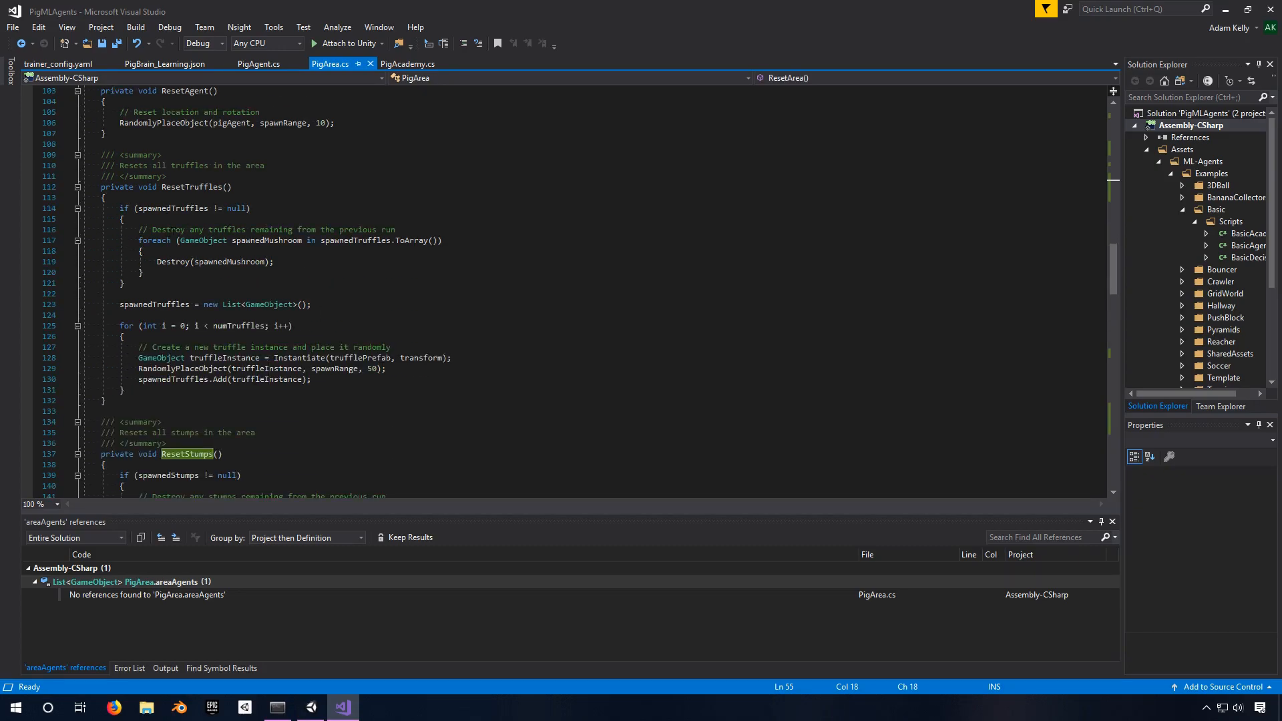
mouse_move(178, 208)
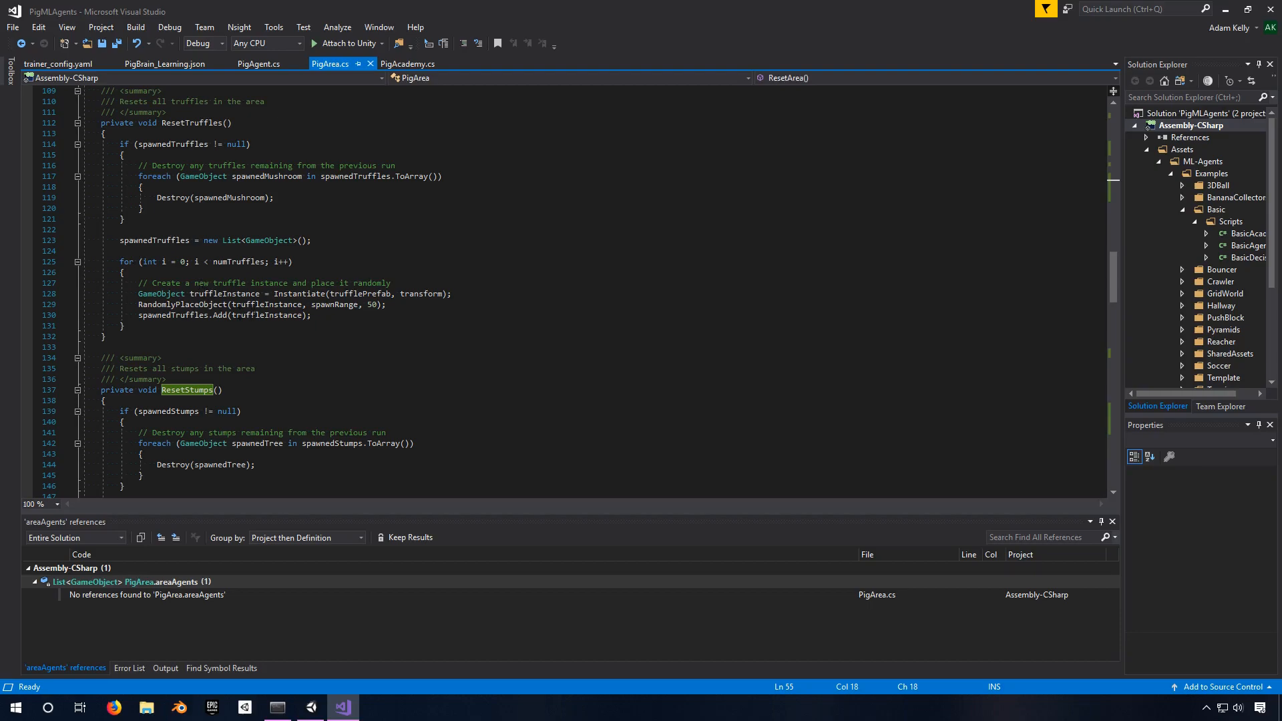
mouse_move(184, 305)
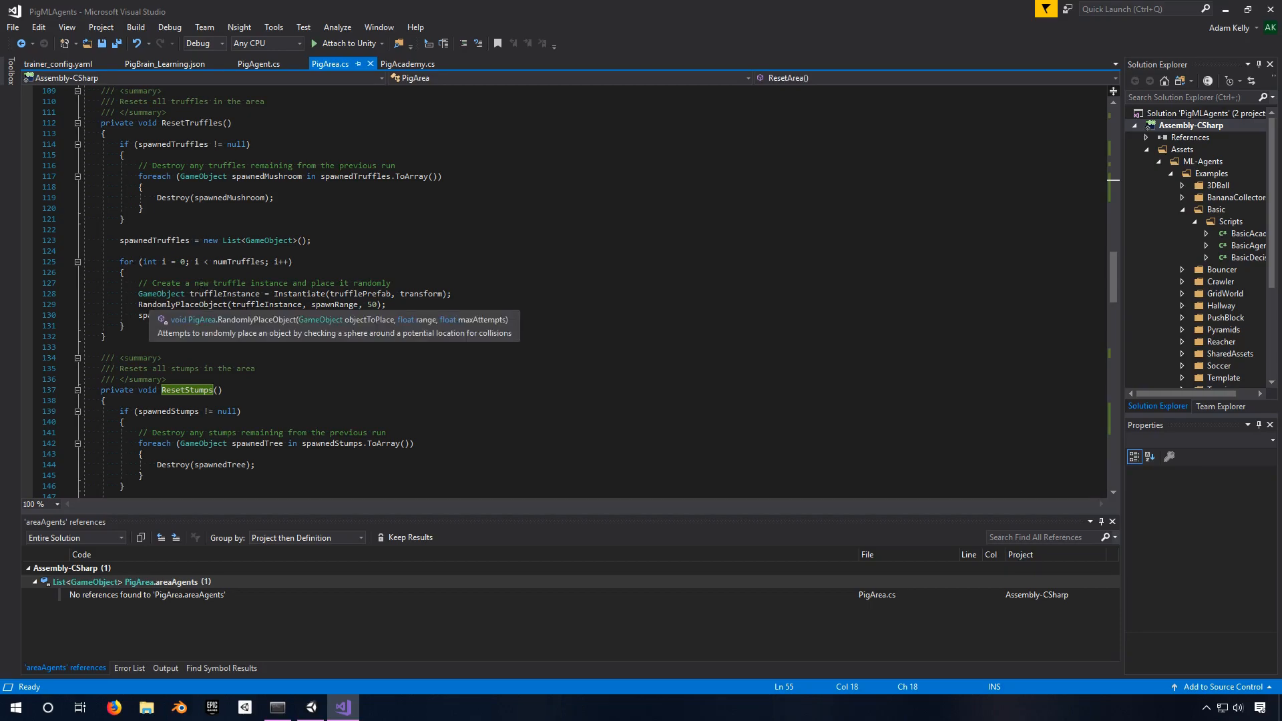
left_click(264, 304)
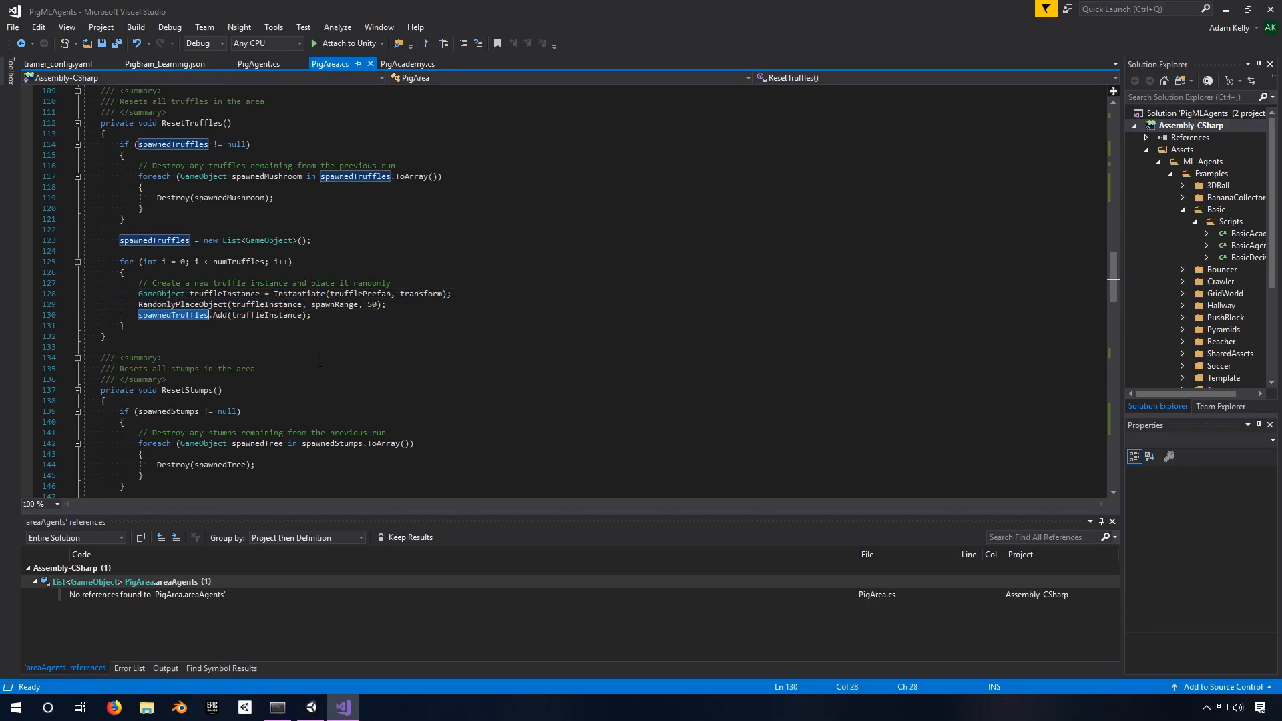
scroll("down", 3)
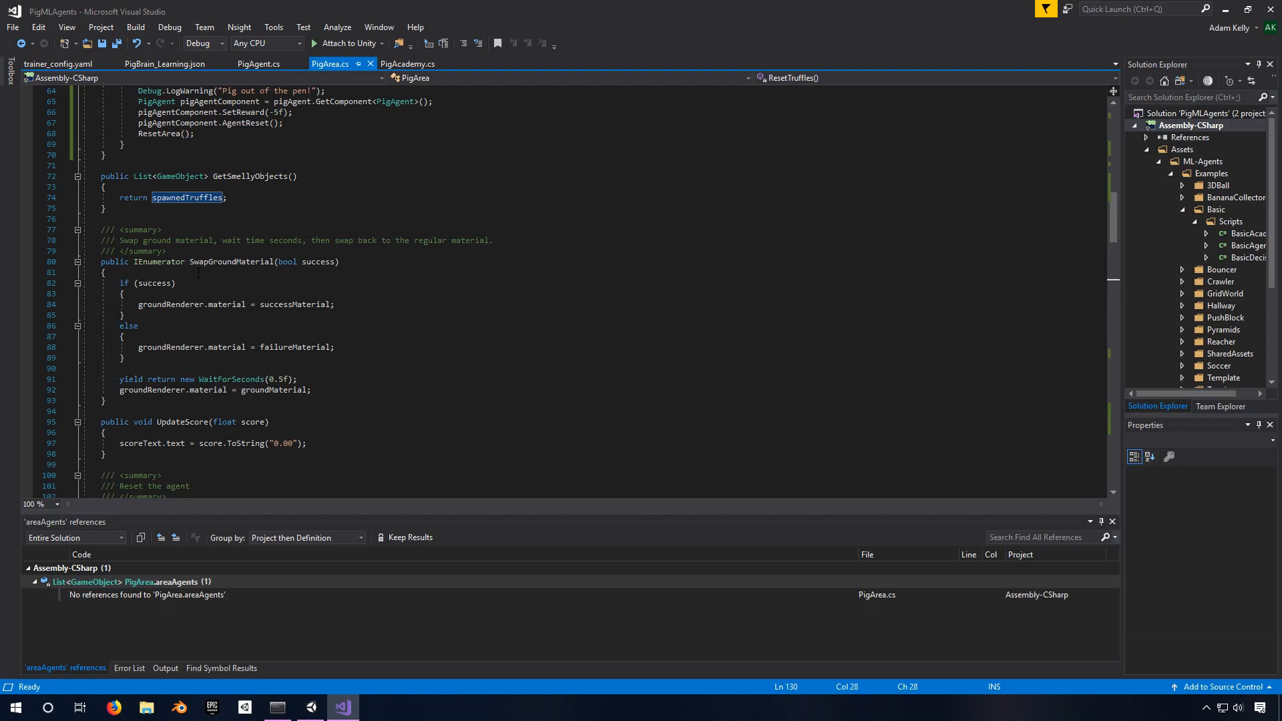
double_click(232, 262)
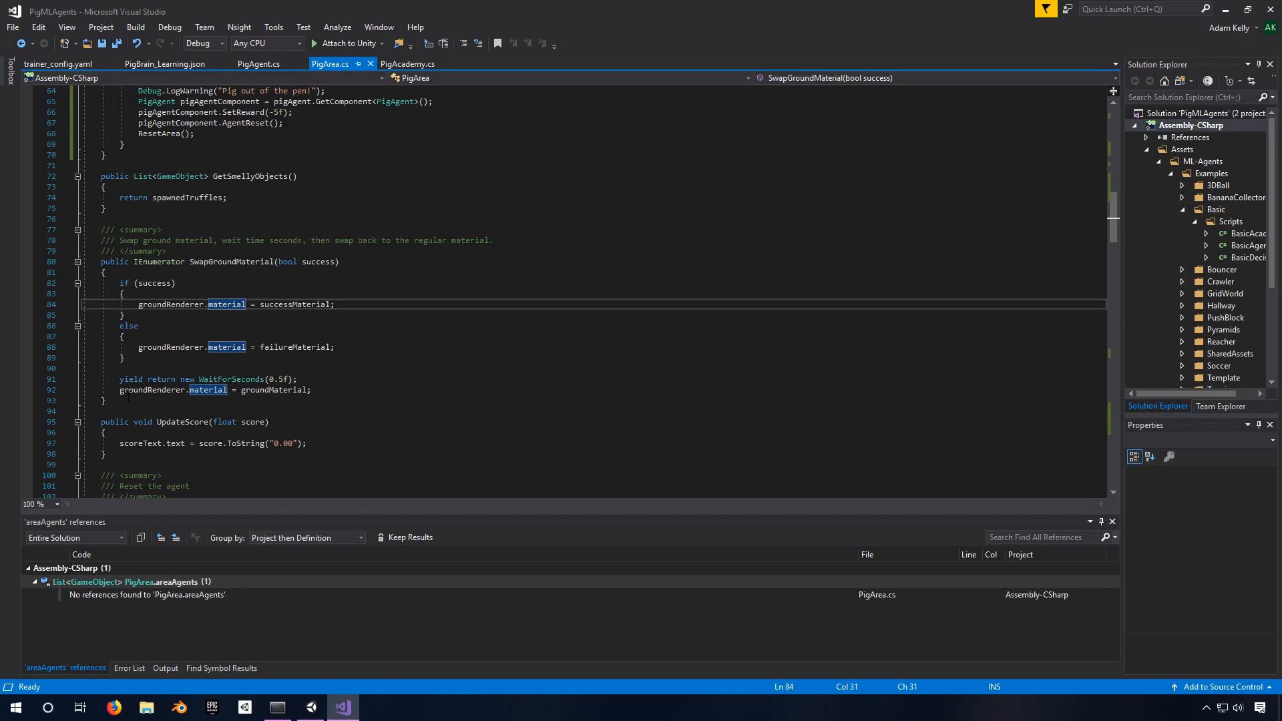
mouse_move(262, 390)
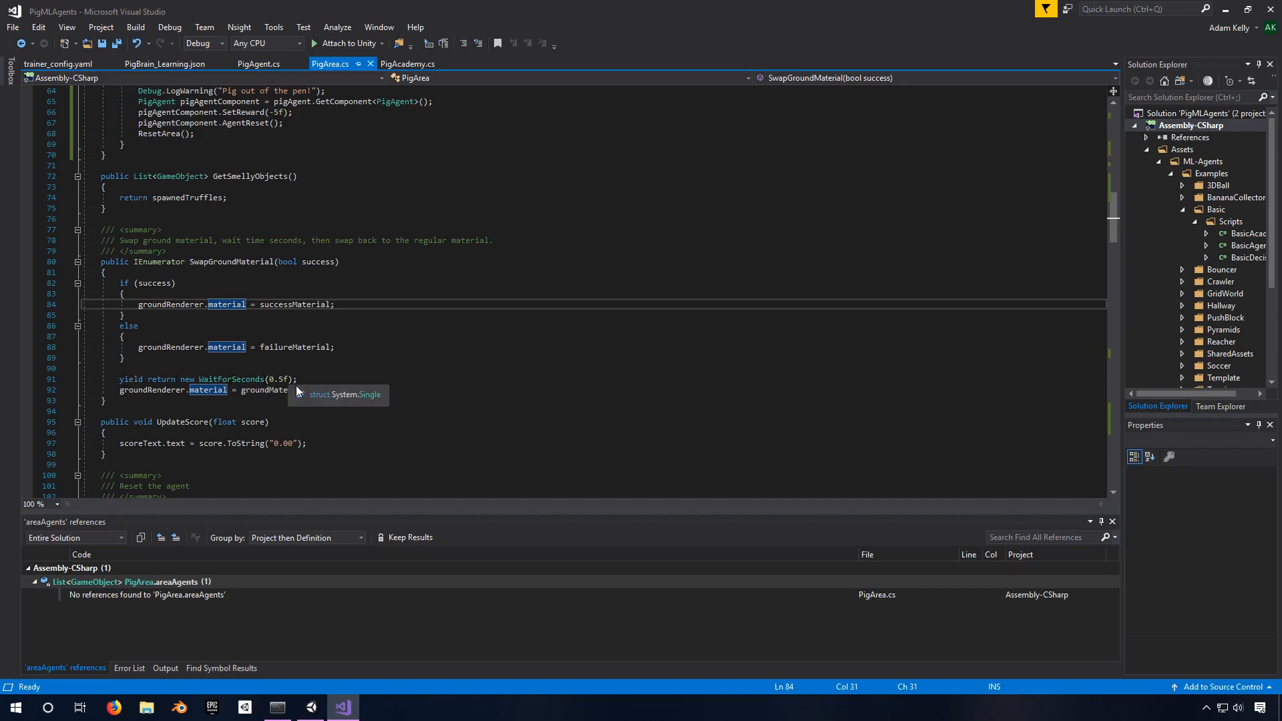